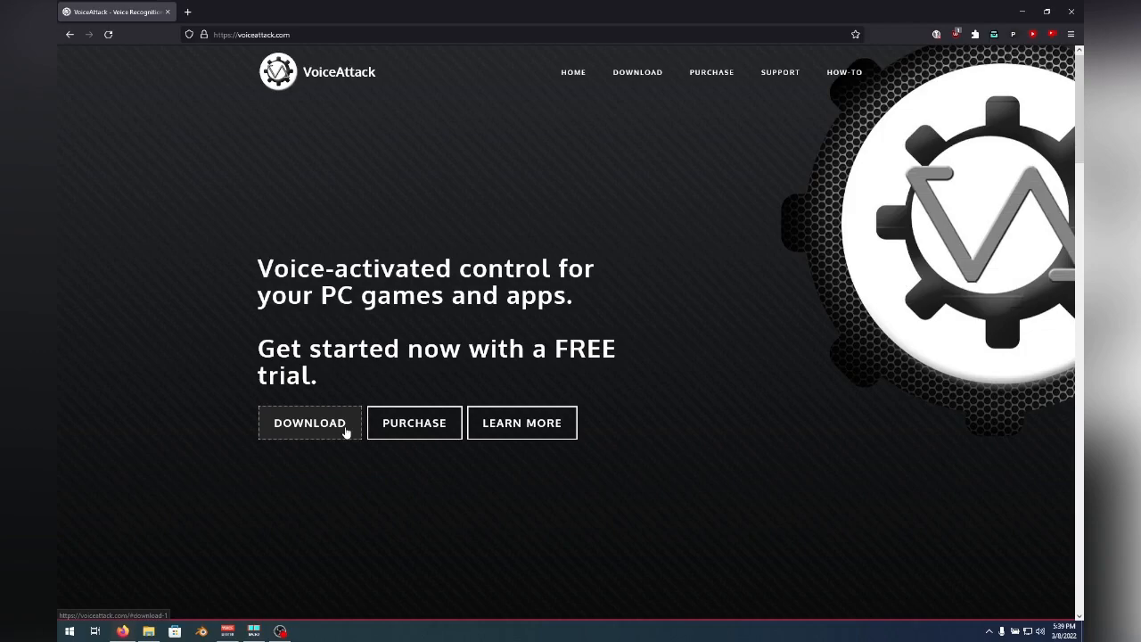
# Download the 64-bit VoiceAttack 1.8.9 installer from the download page
pyautogui.click(310, 422)
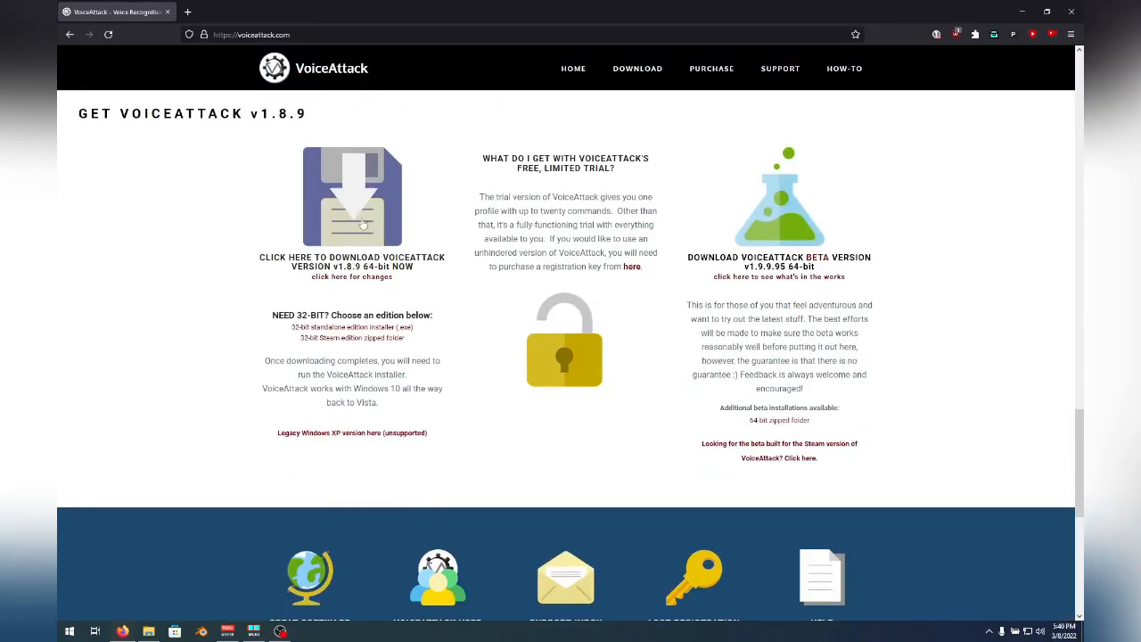
pyautogui.click(351, 196)
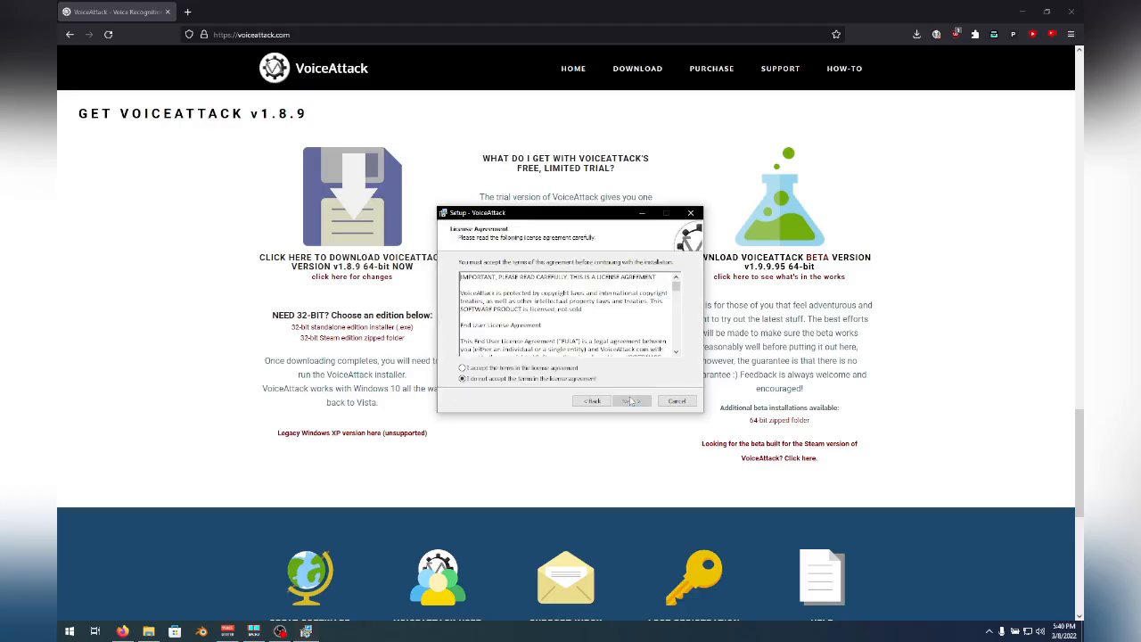
# Accept the licence, keep the default additional tasks and install VoiceAttack
pyautogui.click(463, 367)
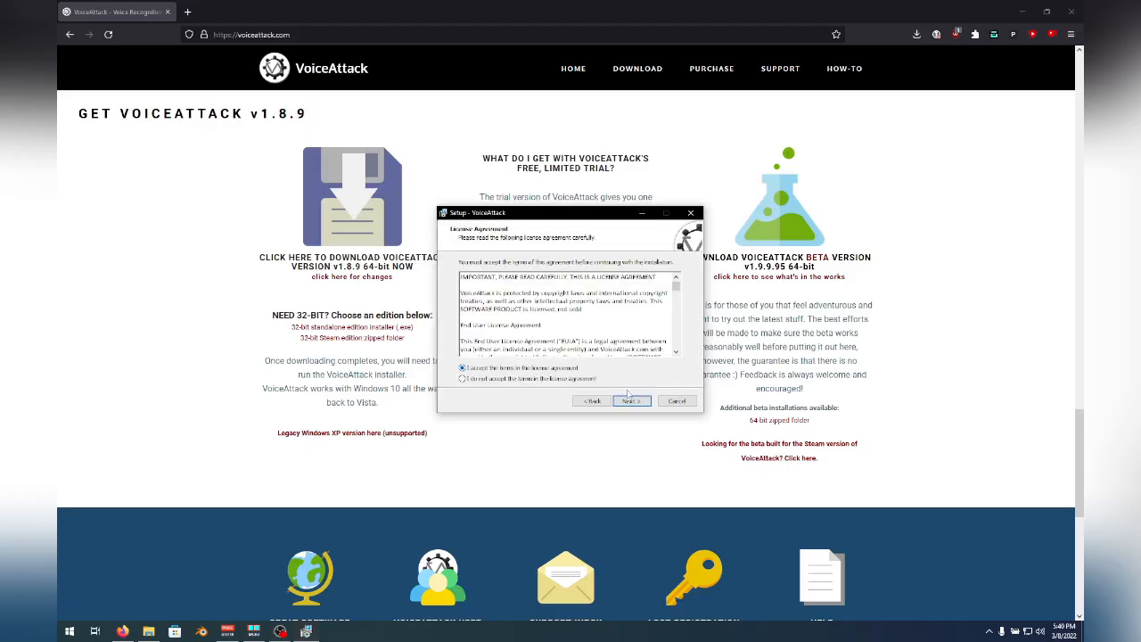
pyautogui.click(631, 399)
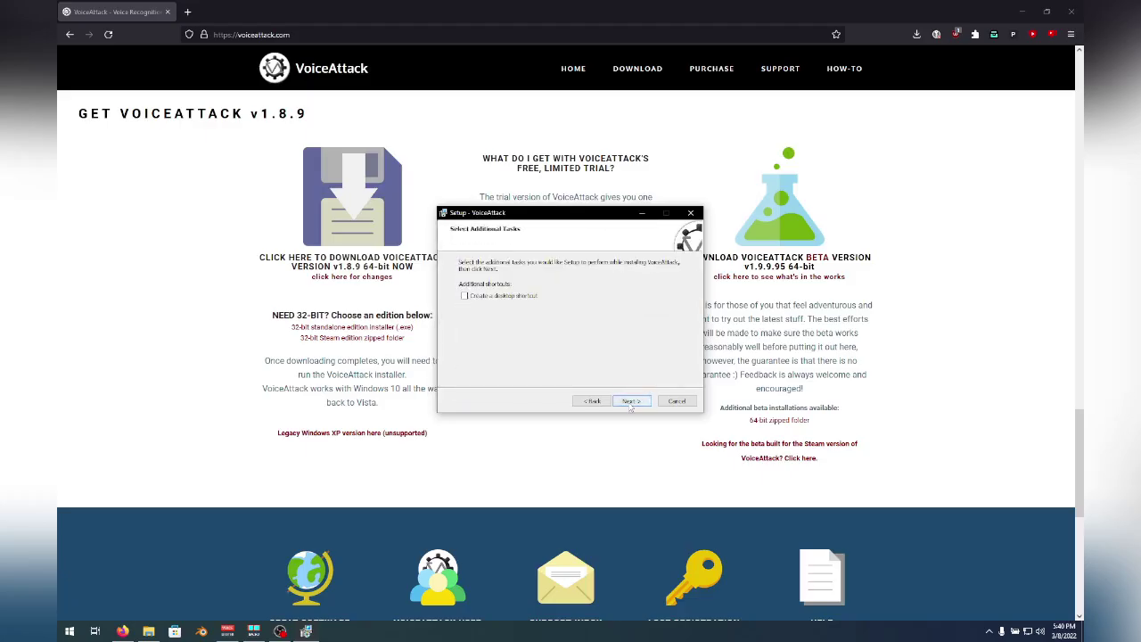
pyautogui.click(631, 399)
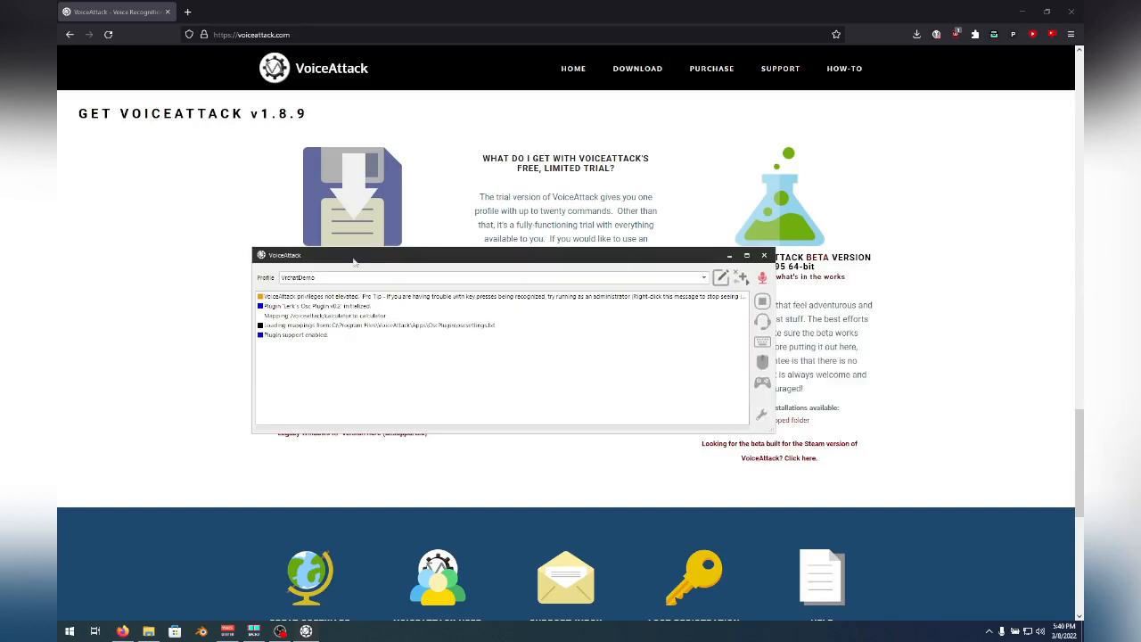
pyautogui.moveTo(799, 453)
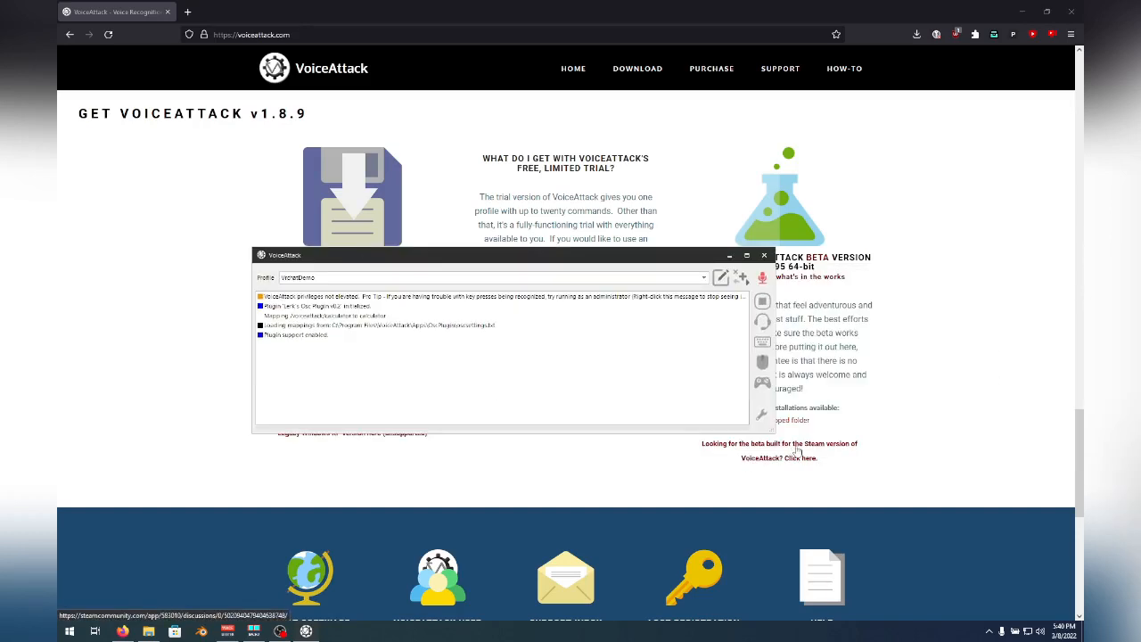
pyautogui.moveTo(977, 324)
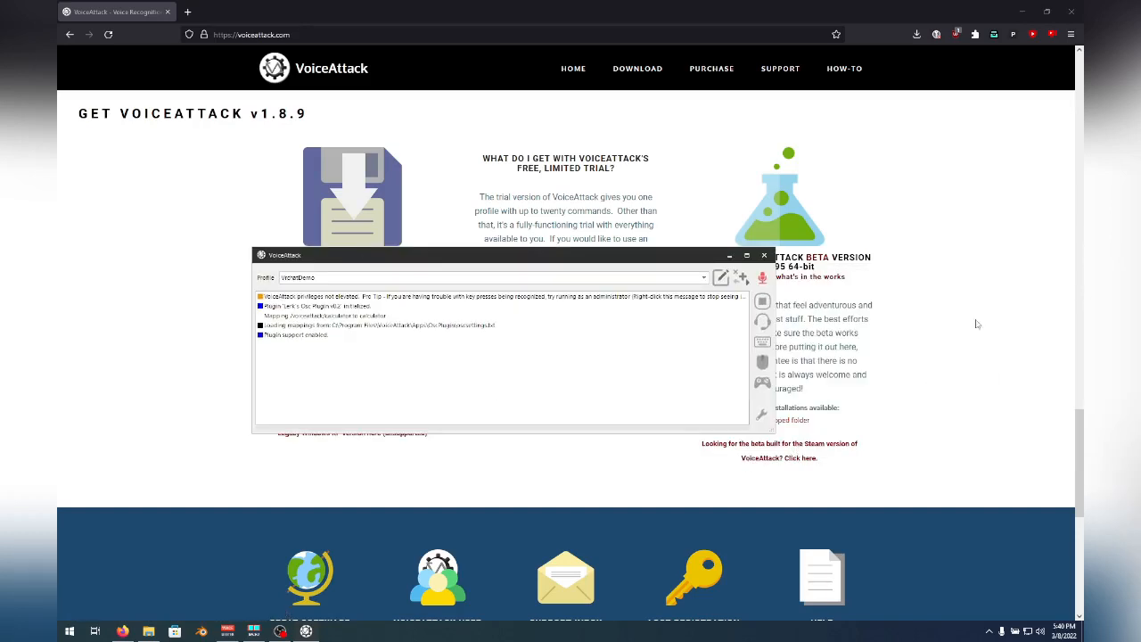
pyautogui.moveTo(1070, 12)
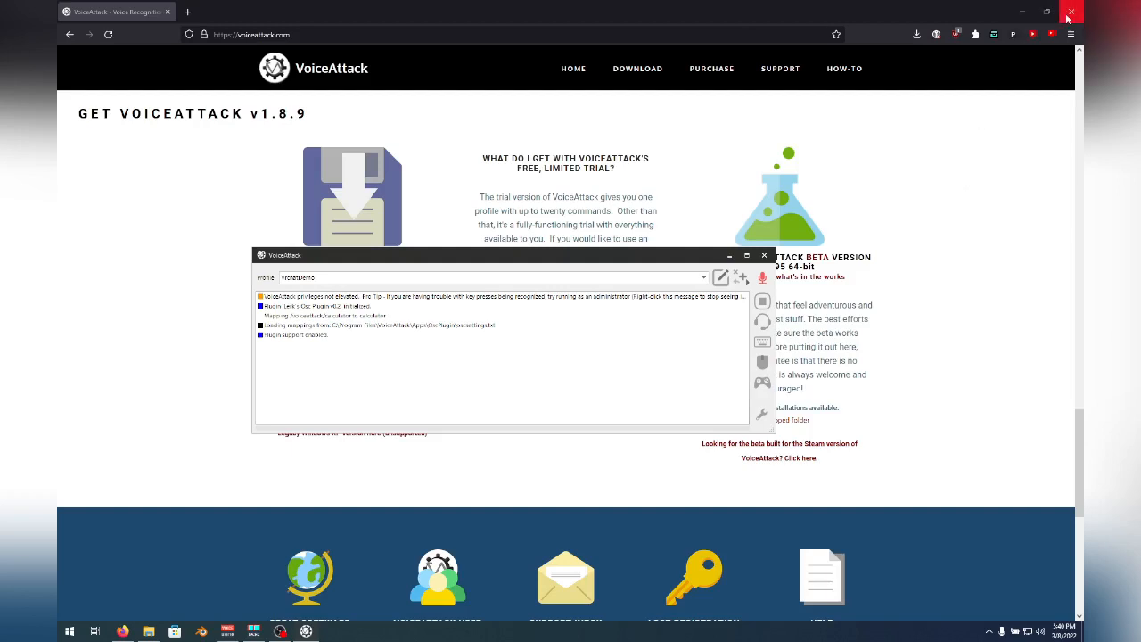
# Close the window left over from the installation
pyautogui.click(1073, 13)
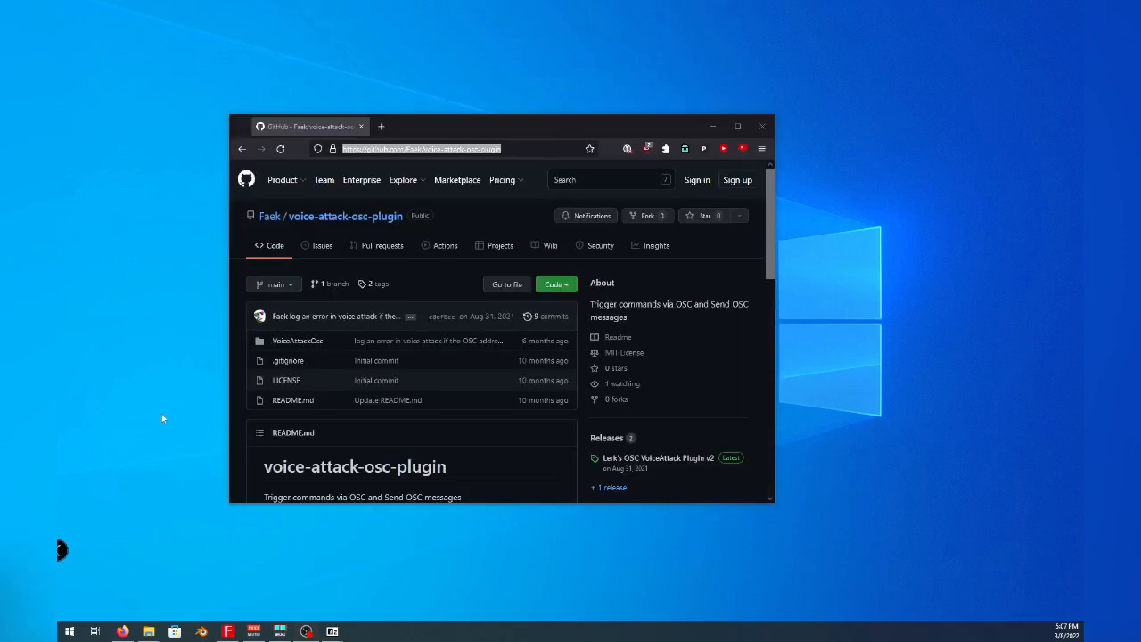
pyautogui.moveTo(355, 430)
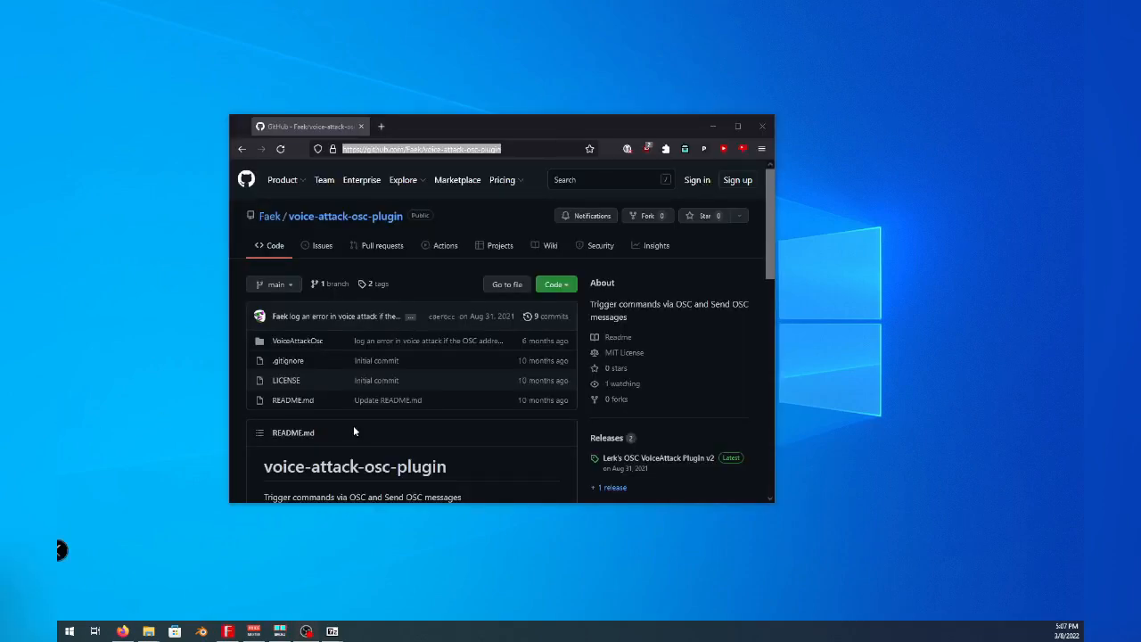
# Open the 'Lerk's OSC VoiceAttack Plugin v2' release and locate its LerksOscPlugin-v2.zip asset
pyautogui.scroll(-3)
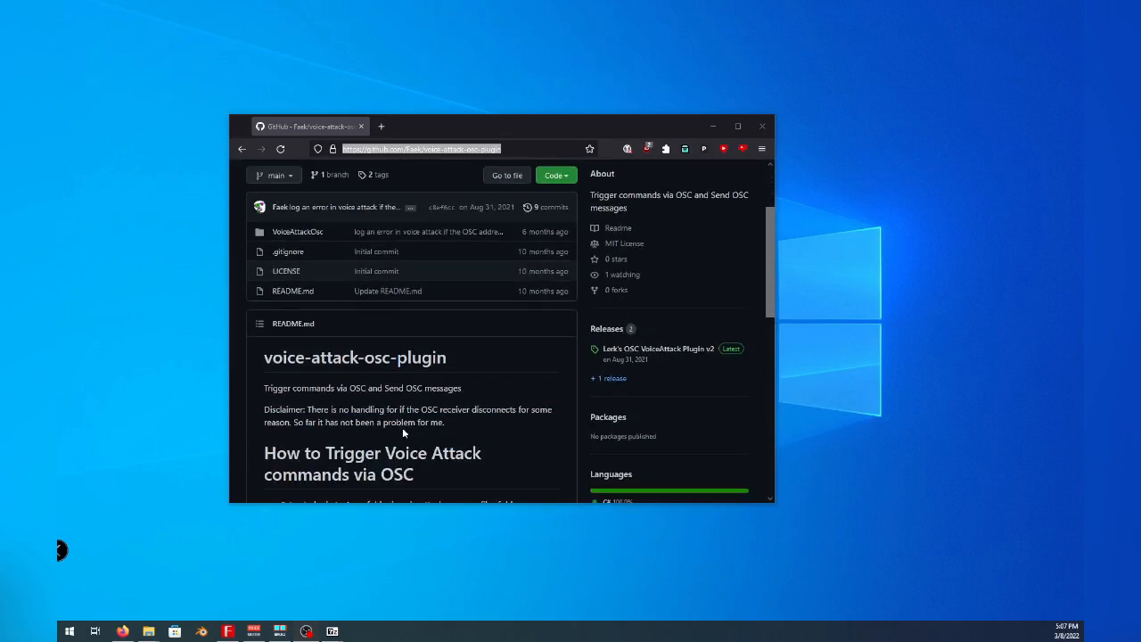
pyautogui.scroll(-3)
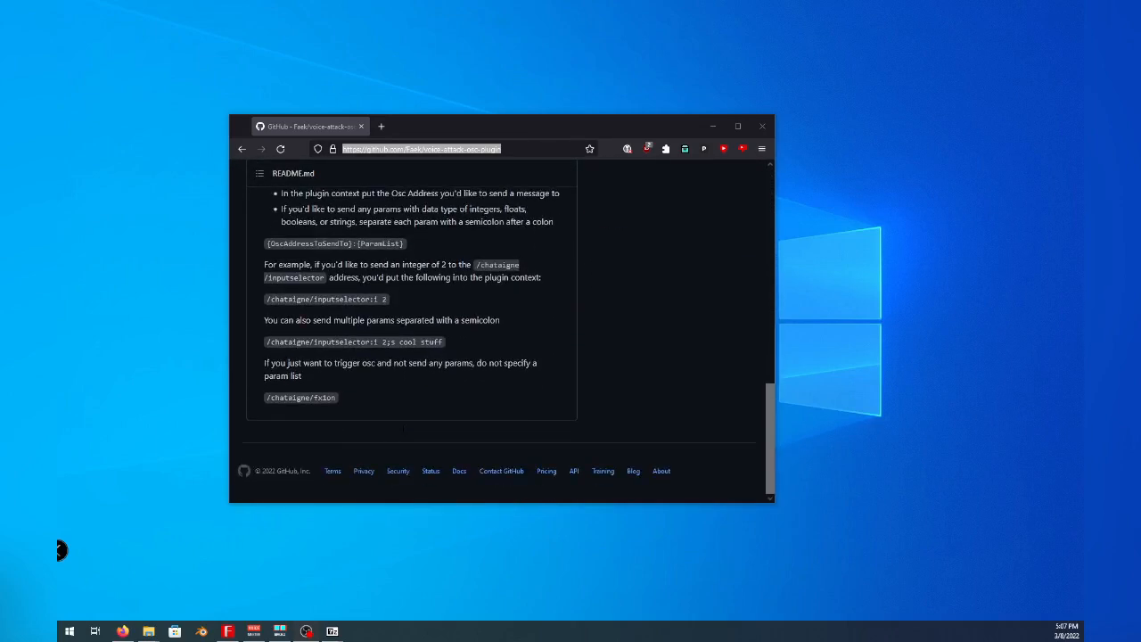
pyautogui.scroll(3)
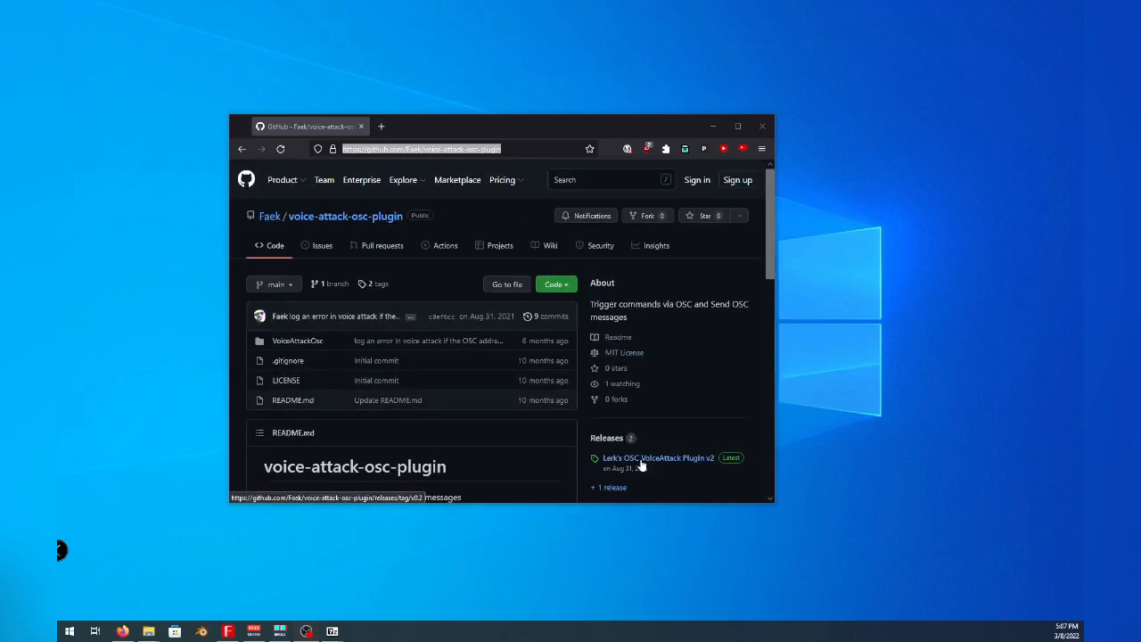
pyautogui.click(657, 456)
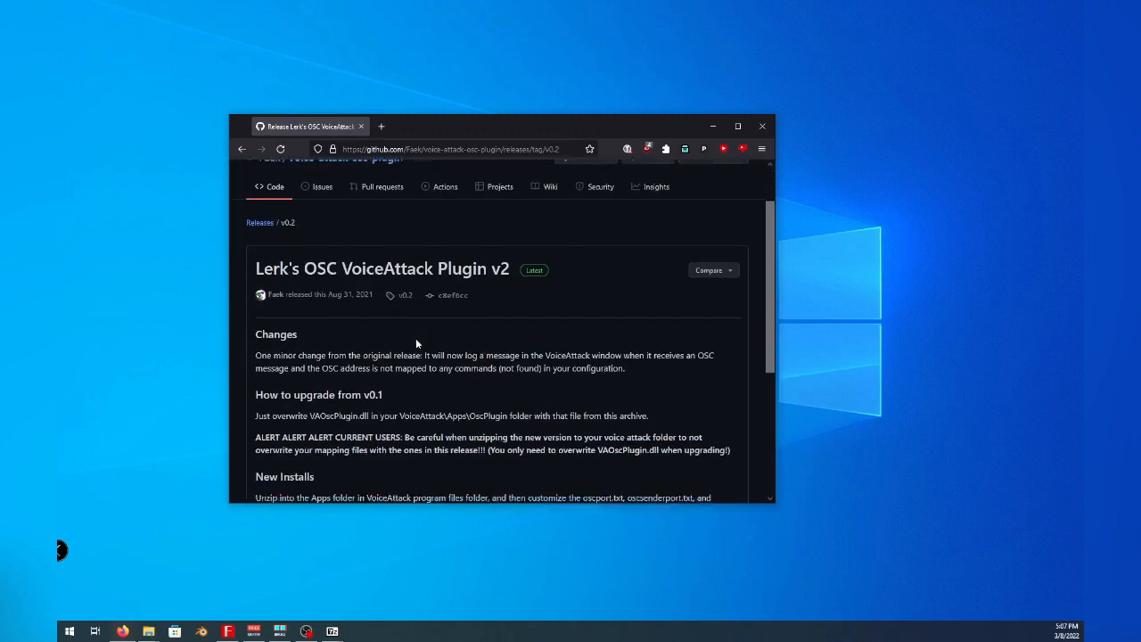
pyautogui.scroll(-3)
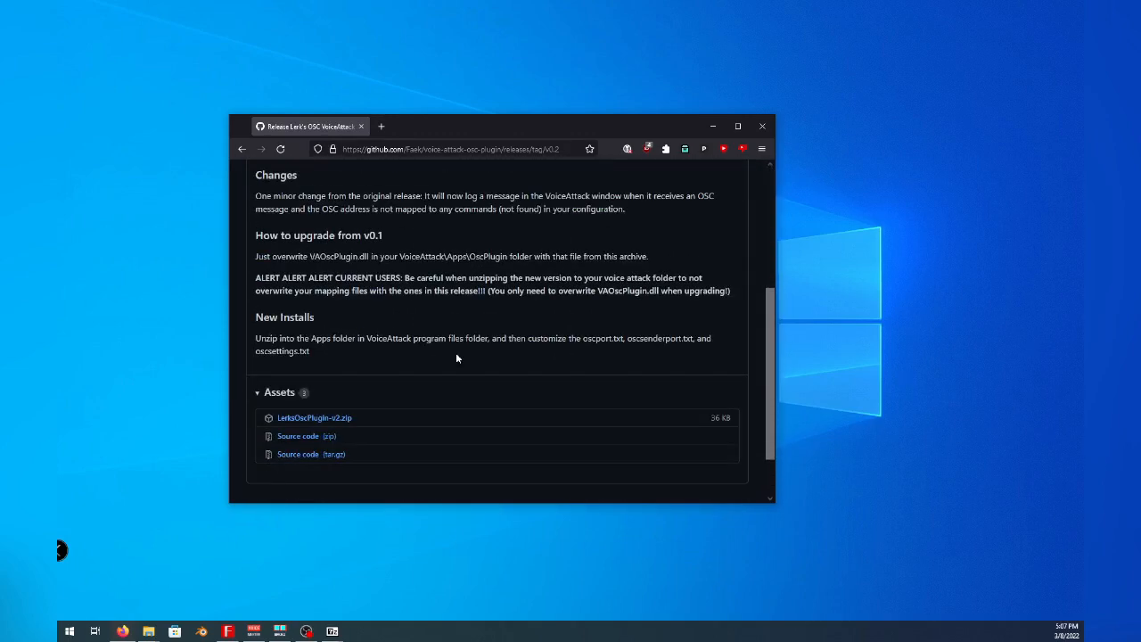
pyautogui.moveTo(314, 417)
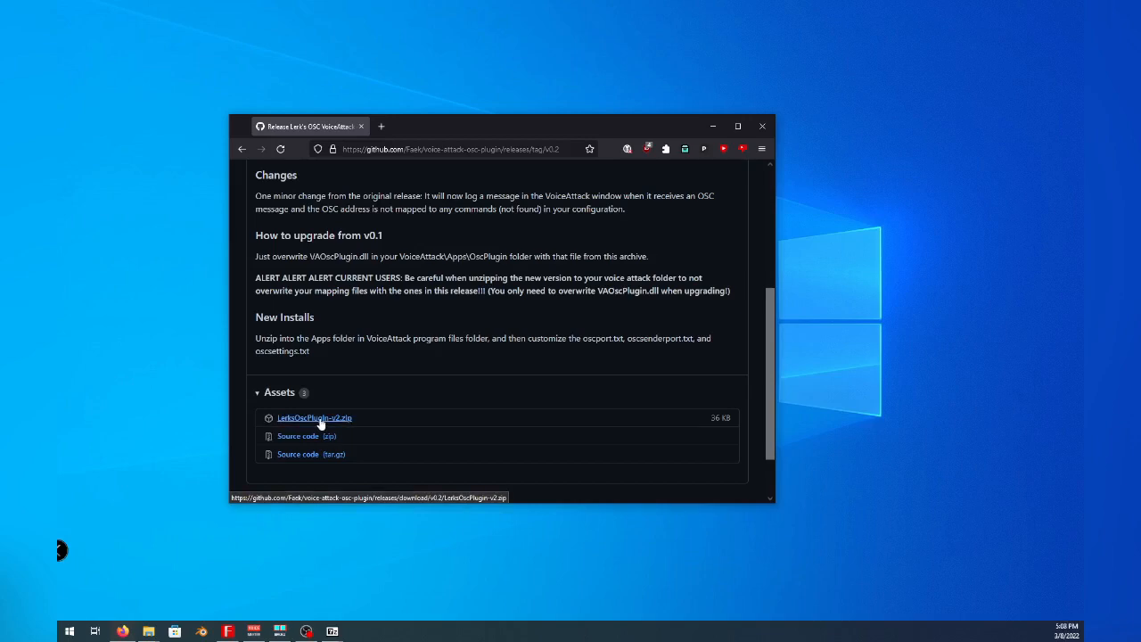
pyautogui.moveTo(150, 631)
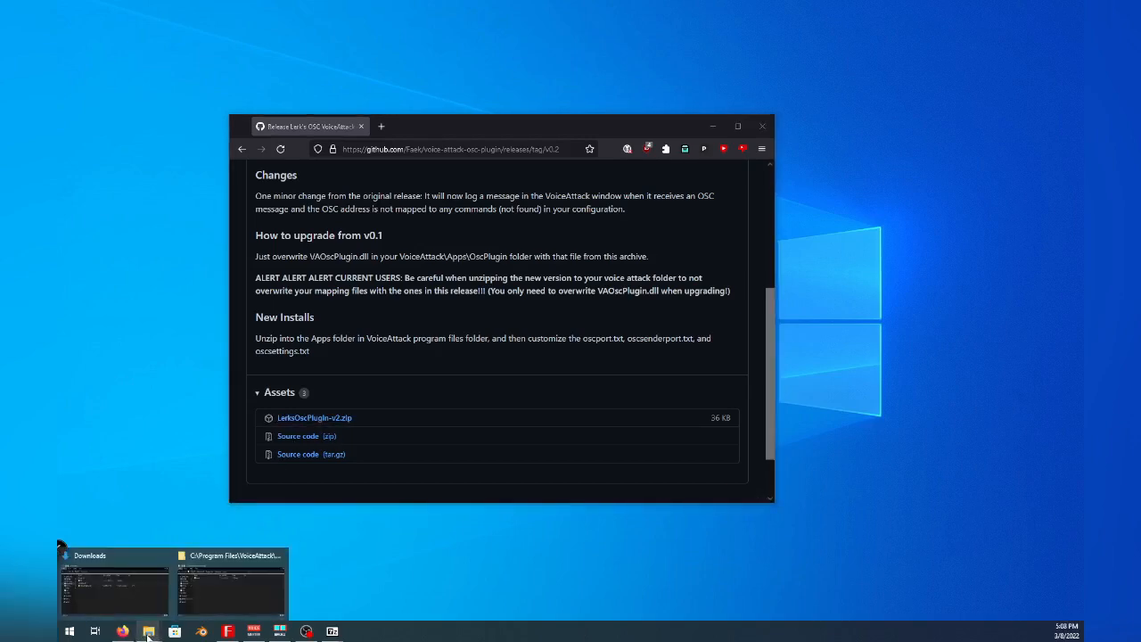
# Extract LerksOscPlugin-v2.zip into its own folder in Downloads
pyautogui.click(114, 585)
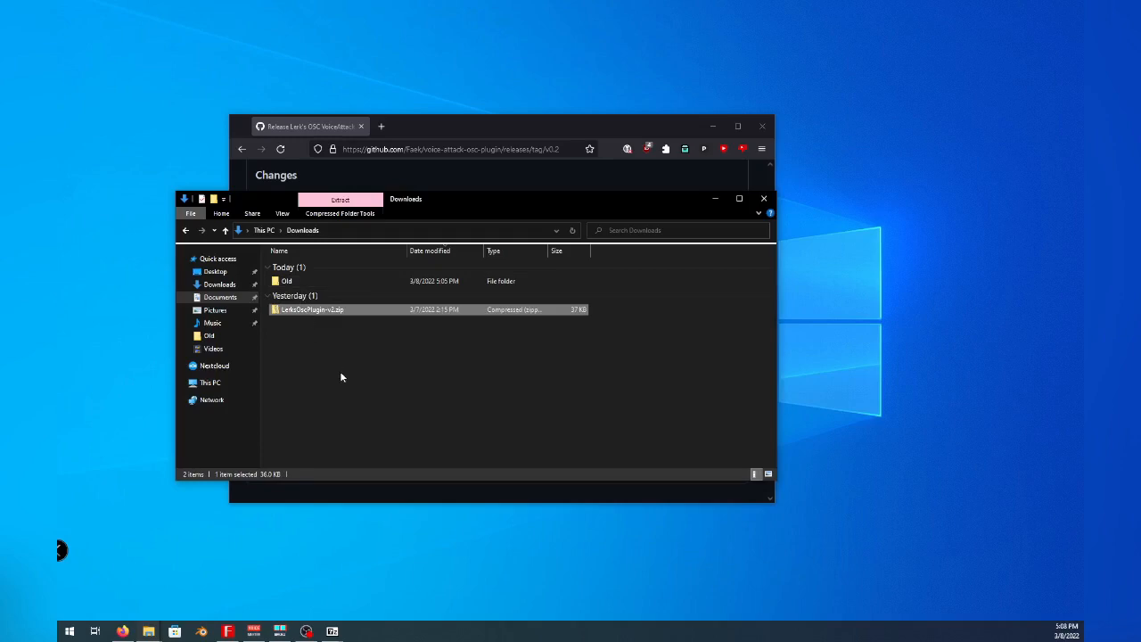
pyautogui.rightClick(310, 310)
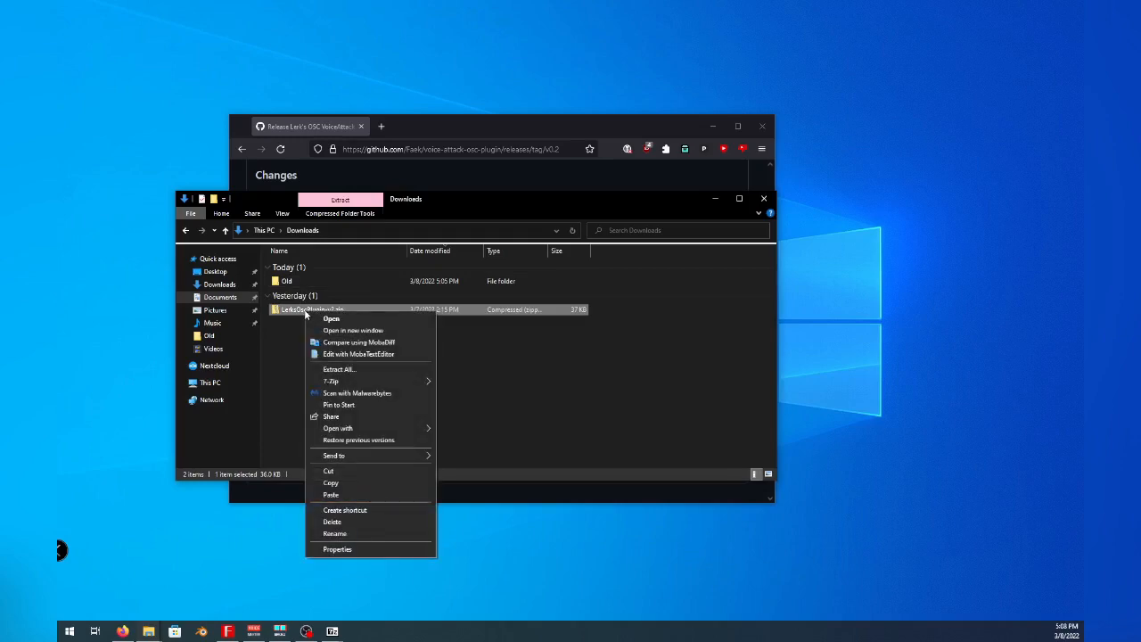
pyautogui.moveTo(332, 382)
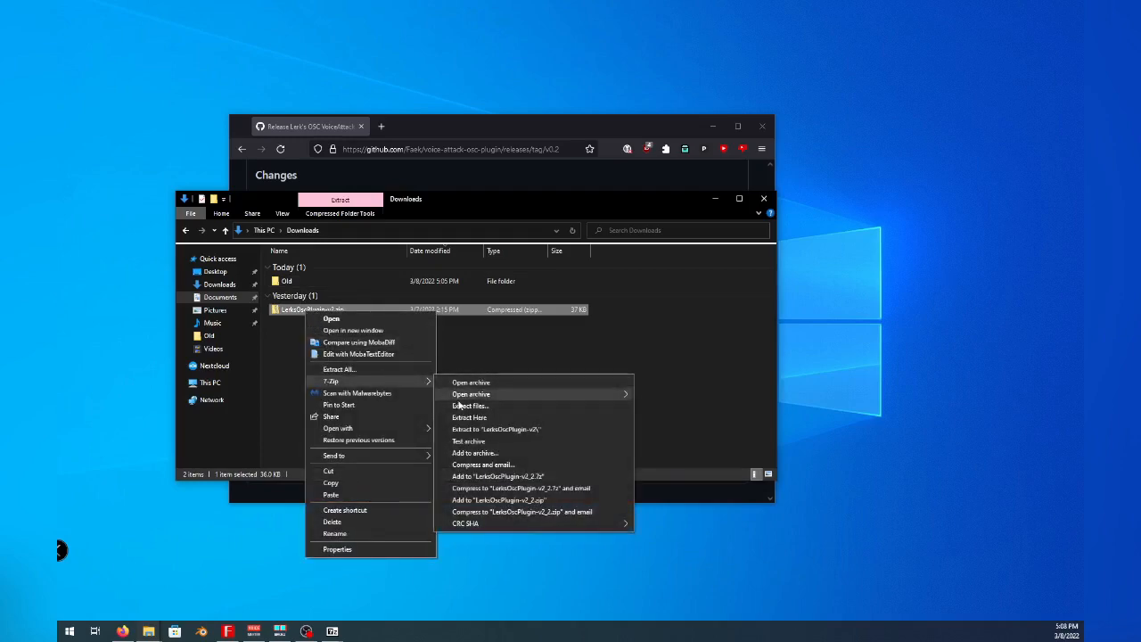
pyautogui.moveTo(410, 417)
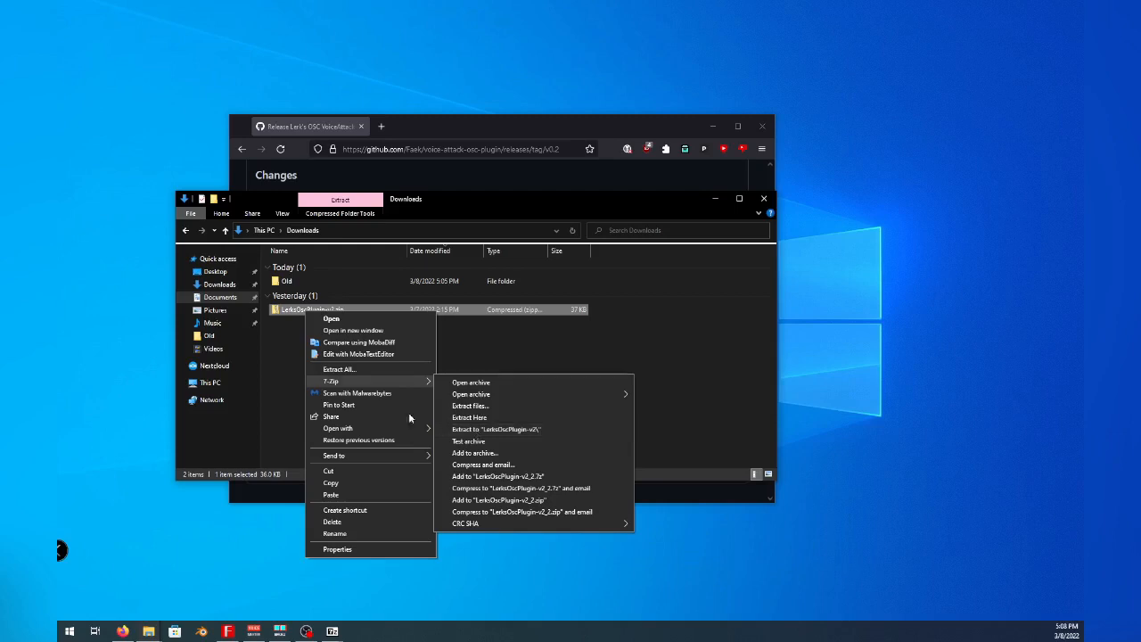
pyautogui.moveTo(495, 428)
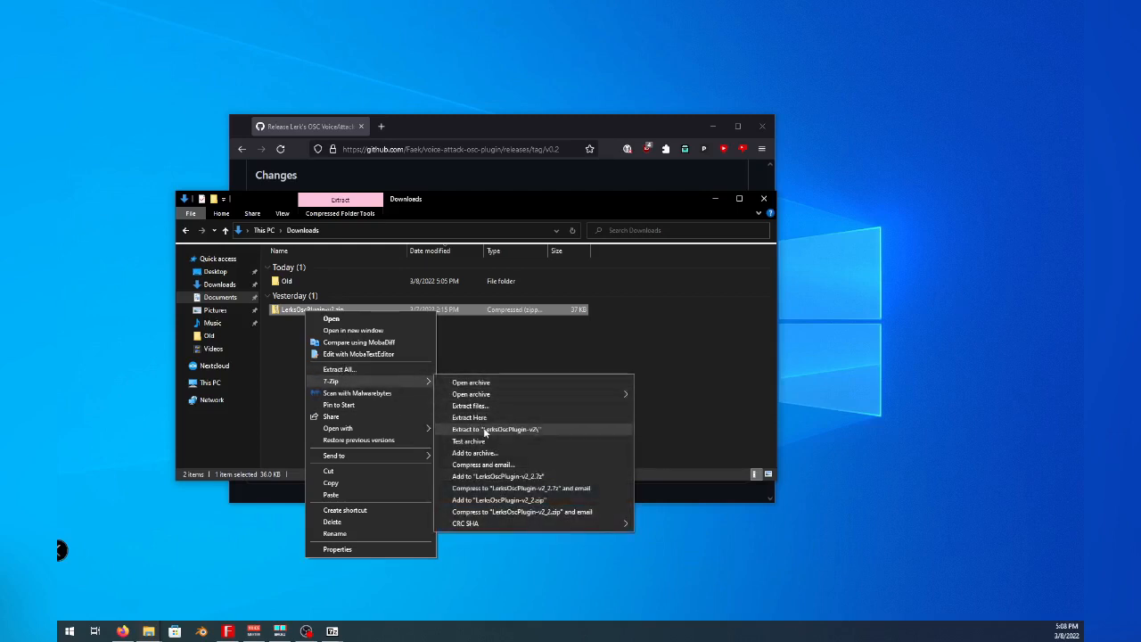
pyautogui.click(496, 428)
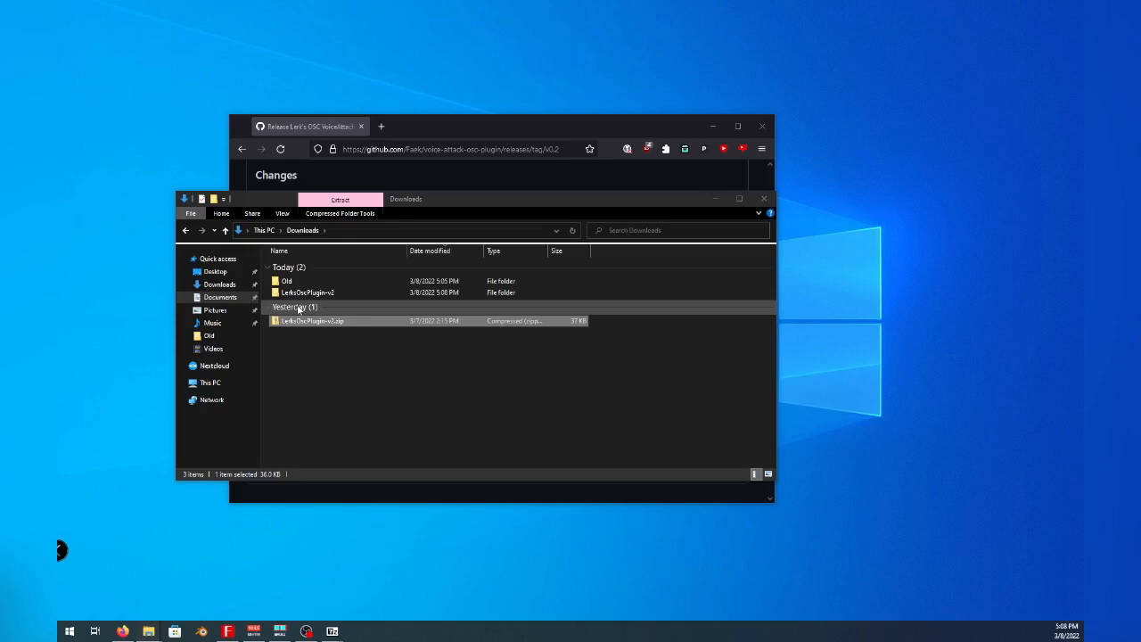
# Browse the extracted LerksOscPlugin-v2 folder and its OscPlugin subfolder
pyautogui.doubleClick(307, 292)
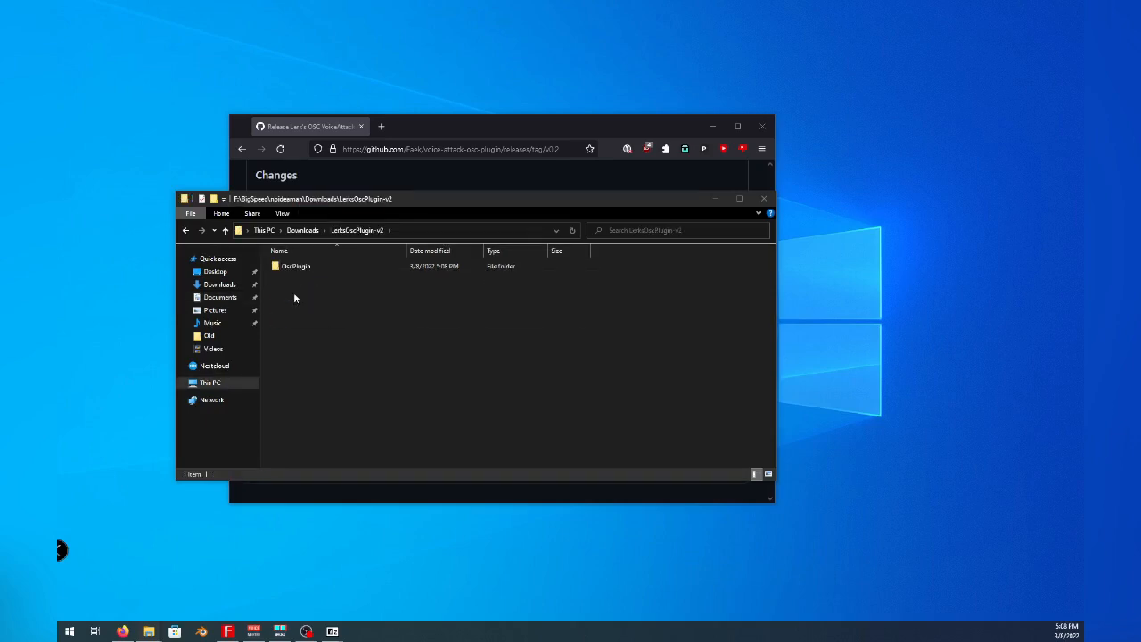
pyautogui.moveTo(296, 266)
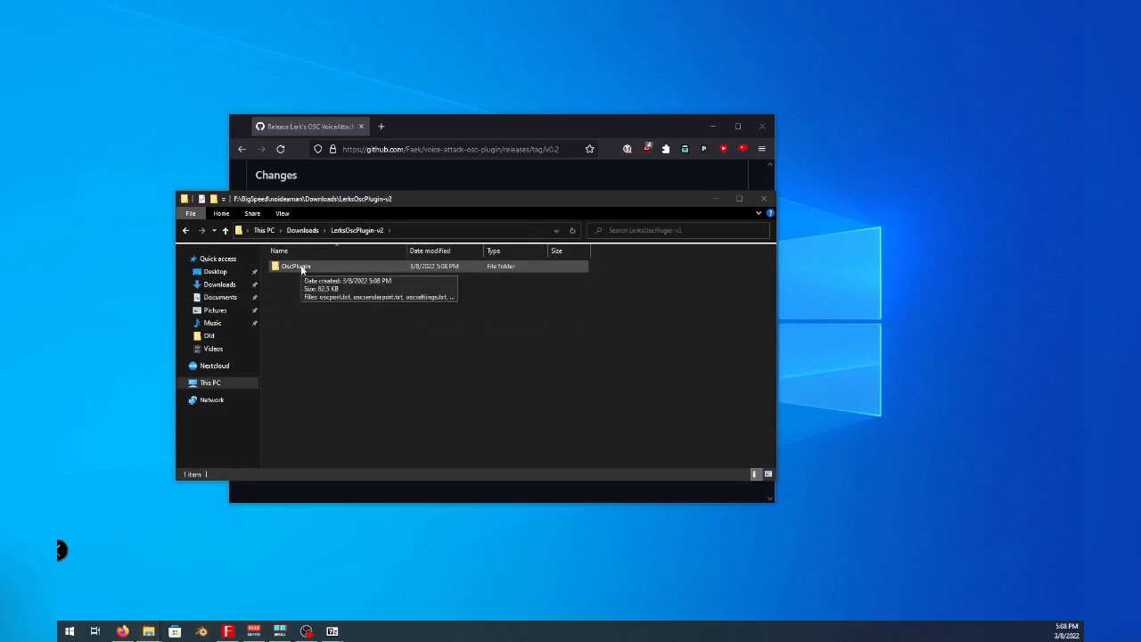
pyautogui.doubleClick(296, 266)
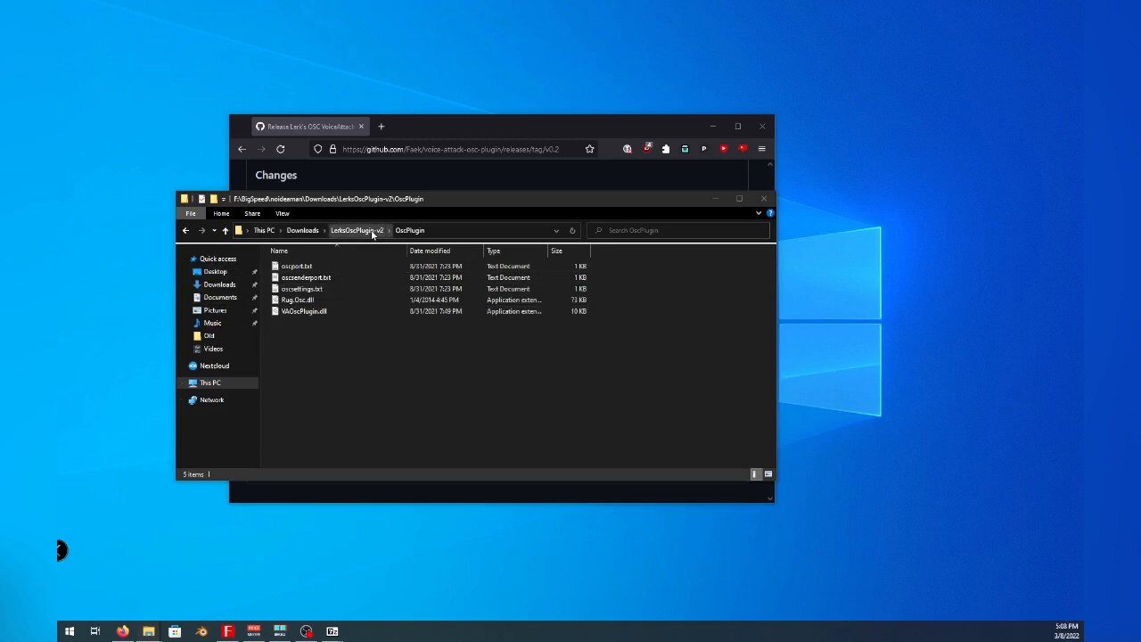
pyautogui.click(357, 230)
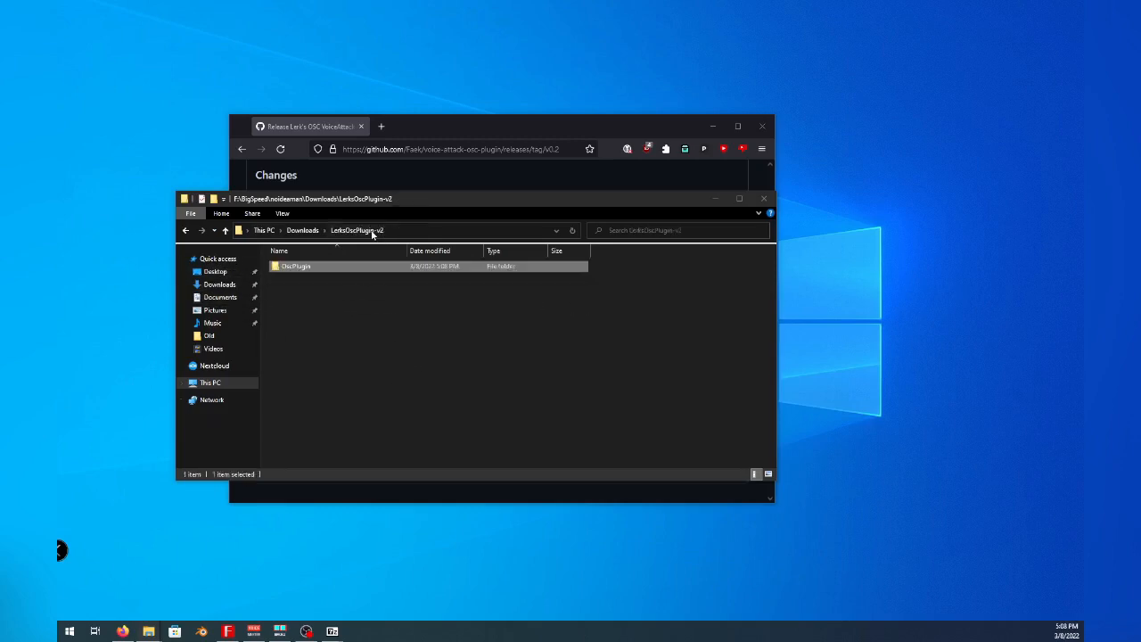
pyautogui.moveTo(295, 268)
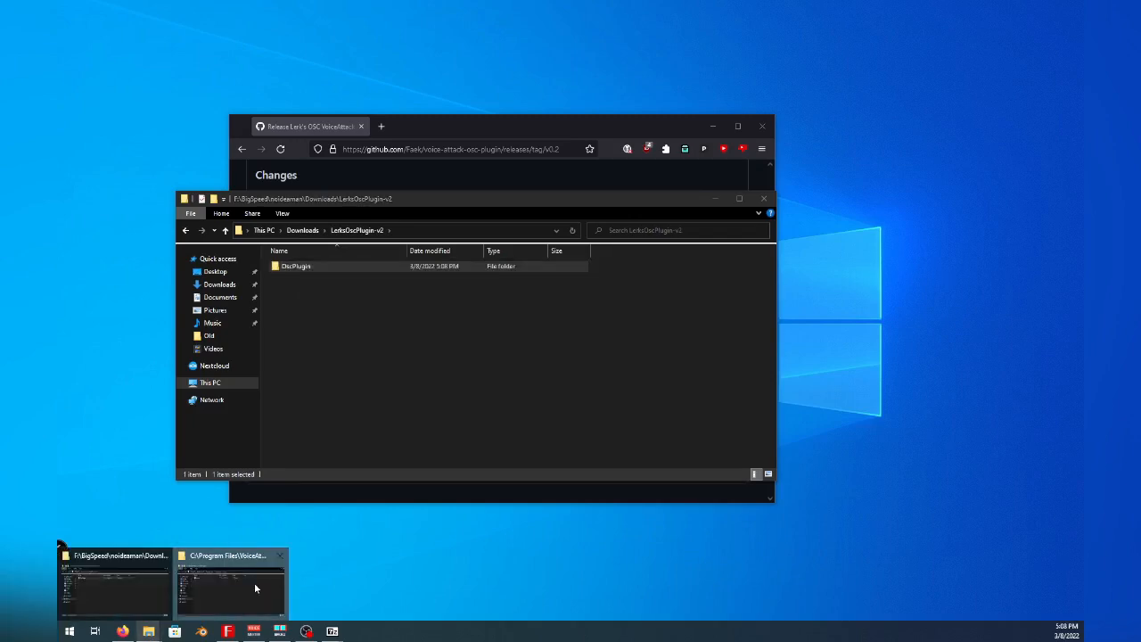
# Copy OscPlugin into C:\Program Files\VoiceAttack\Apps with admin permission and locate oscsenderport.txt
pyautogui.click(230, 584)
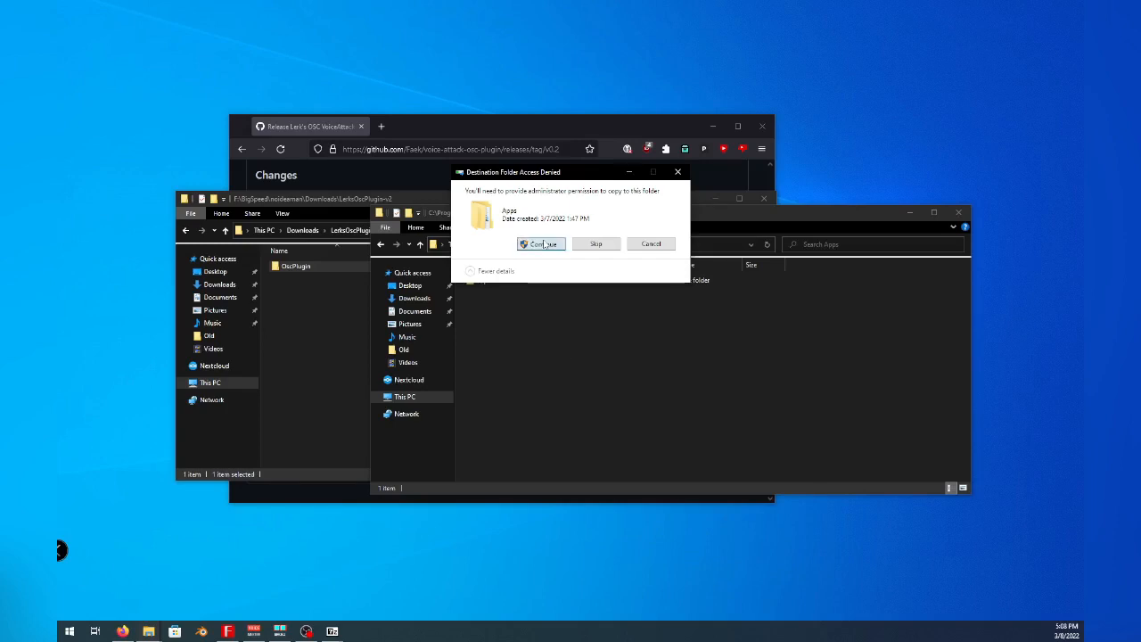
pyautogui.click(540, 242)
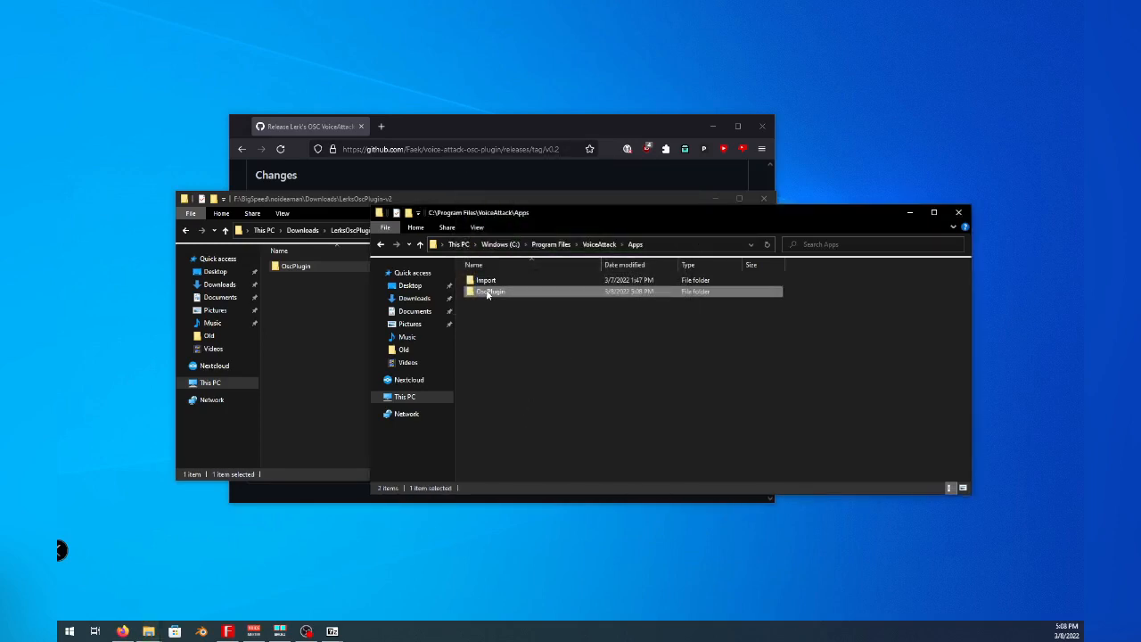
pyautogui.doubleClick(490, 292)
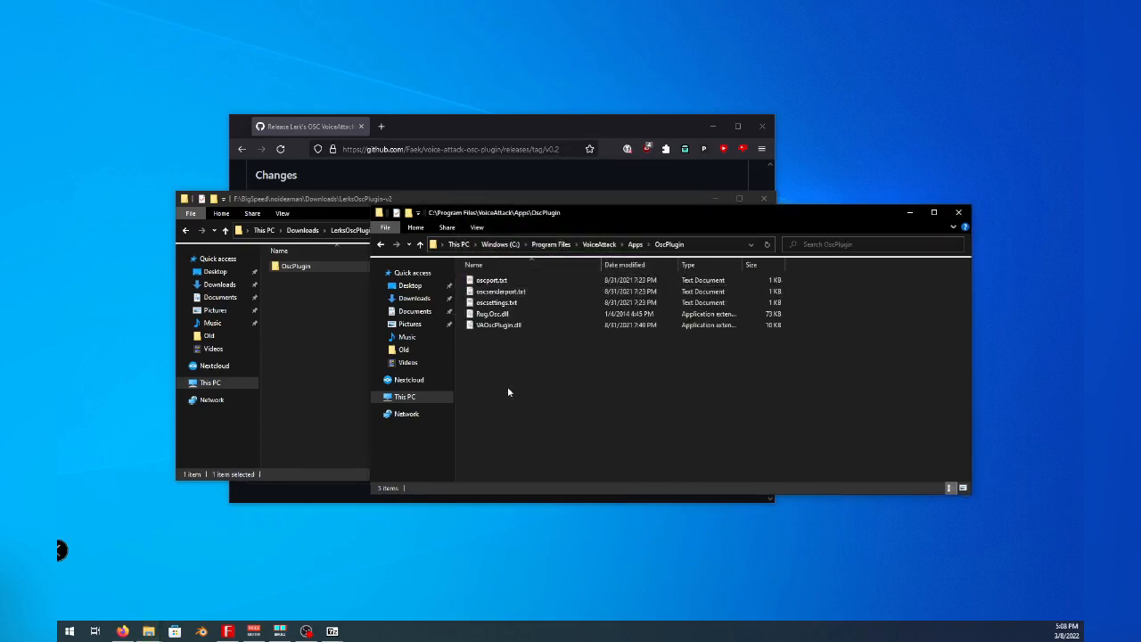
pyautogui.click(499, 290)
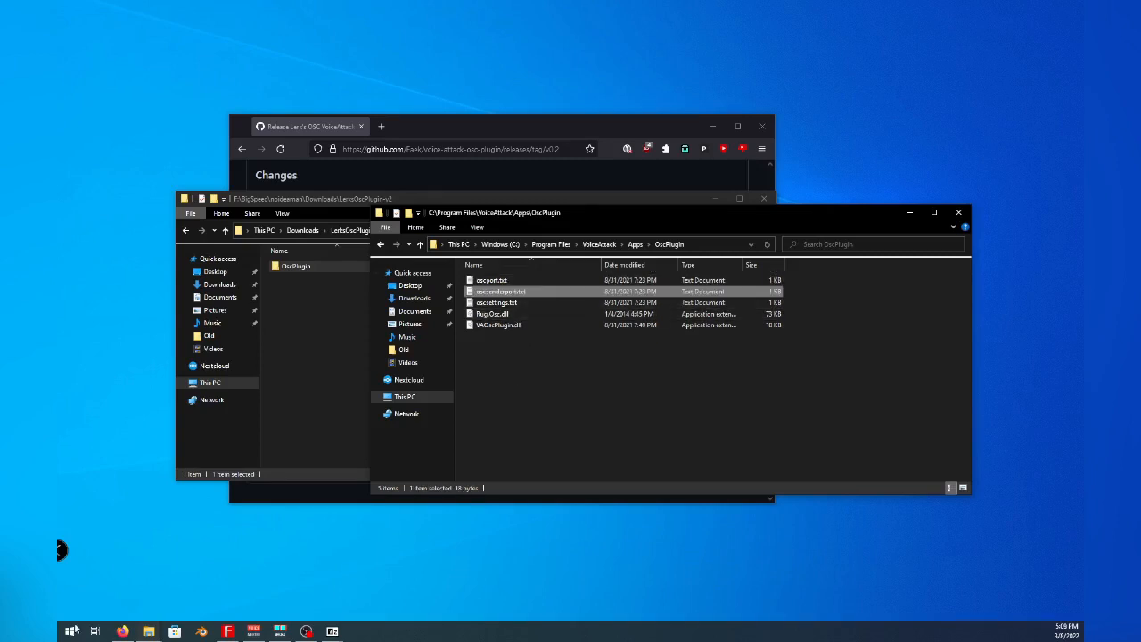
pyautogui.click(73, 630)
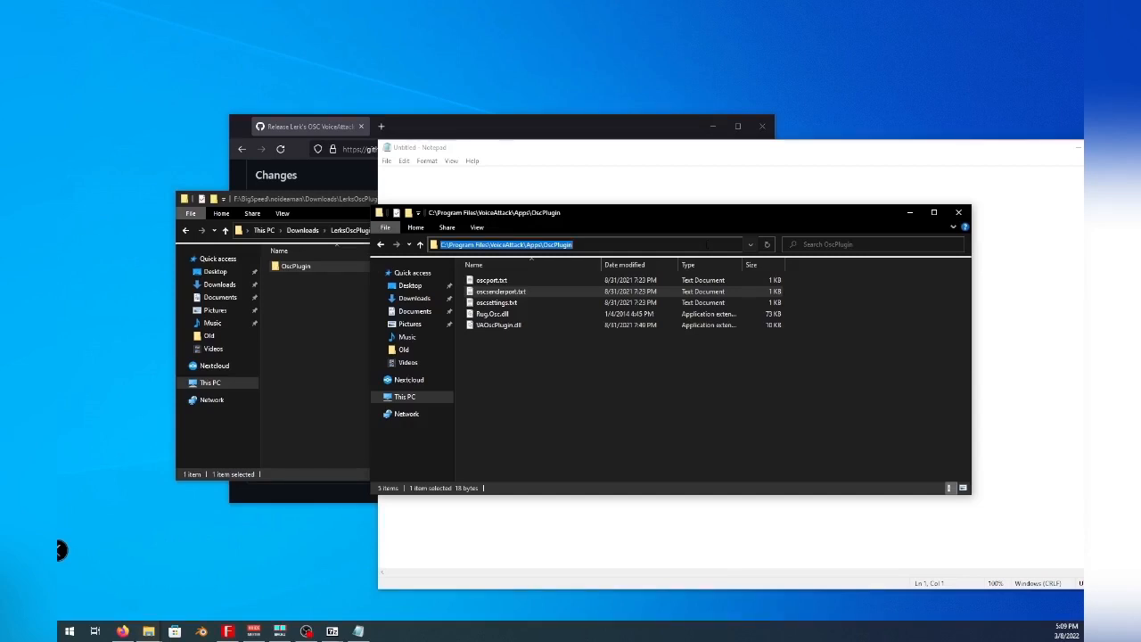
# Open oscsenderport.txt from the OscPlugin folder in Notepad
pyautogui.click(389, 161)
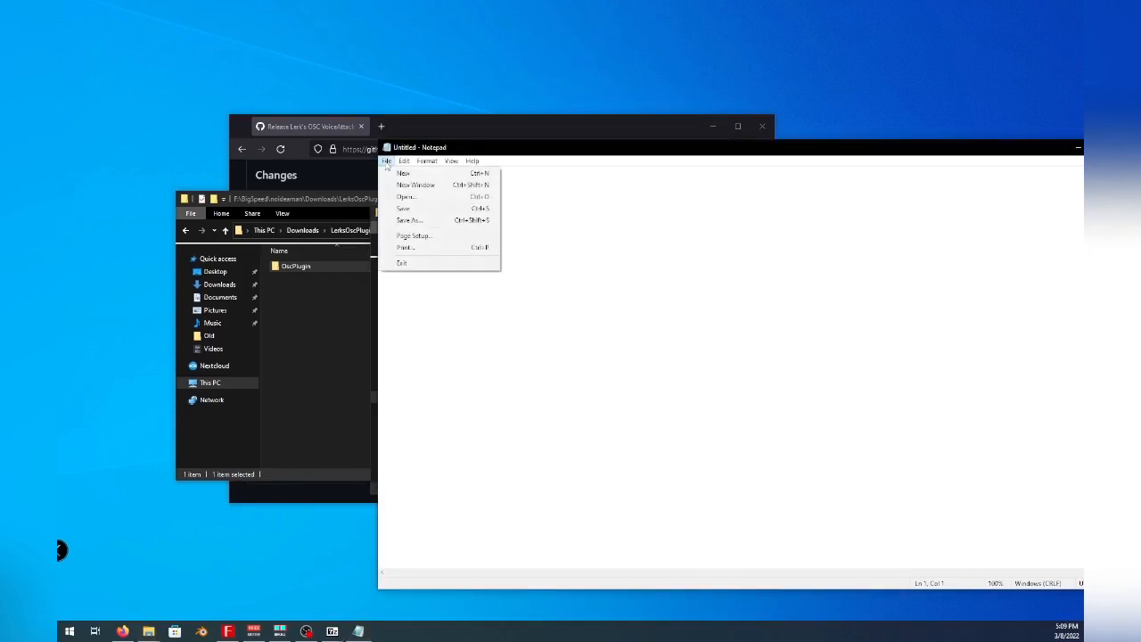
pyautogui.click(406, 196)
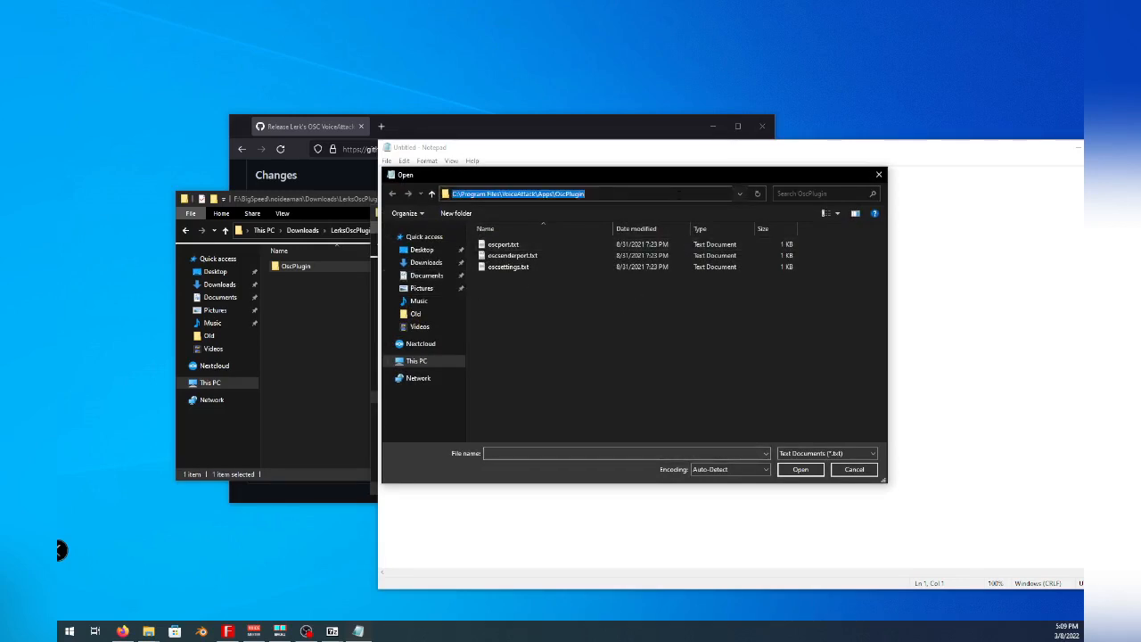
pyautogui.click(508, 268)
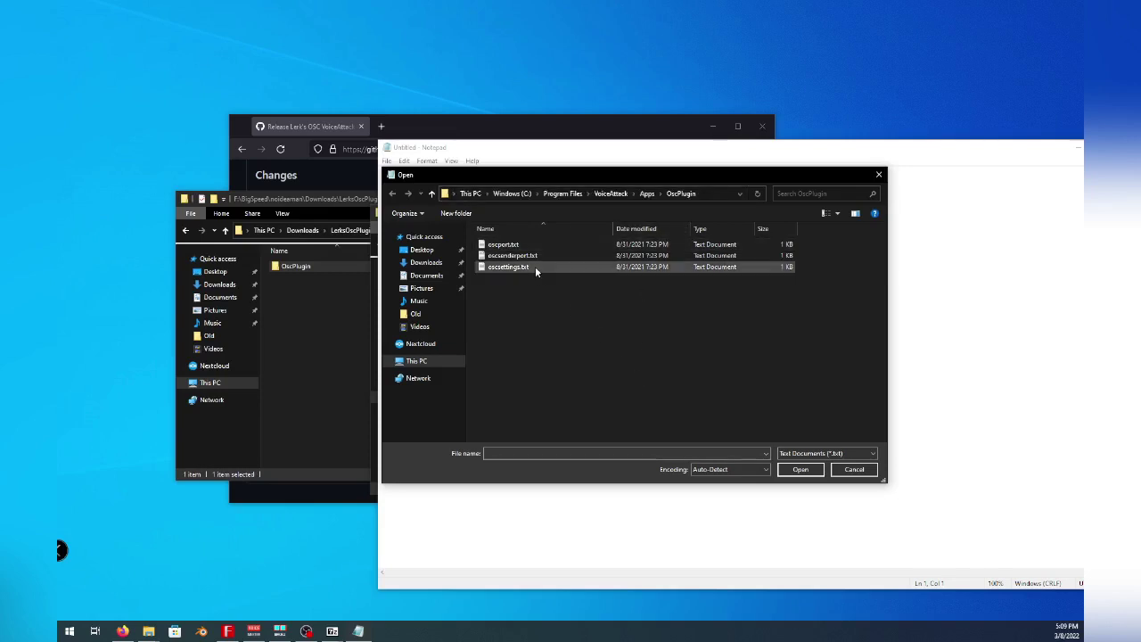
pyautogui.click(513, 255)
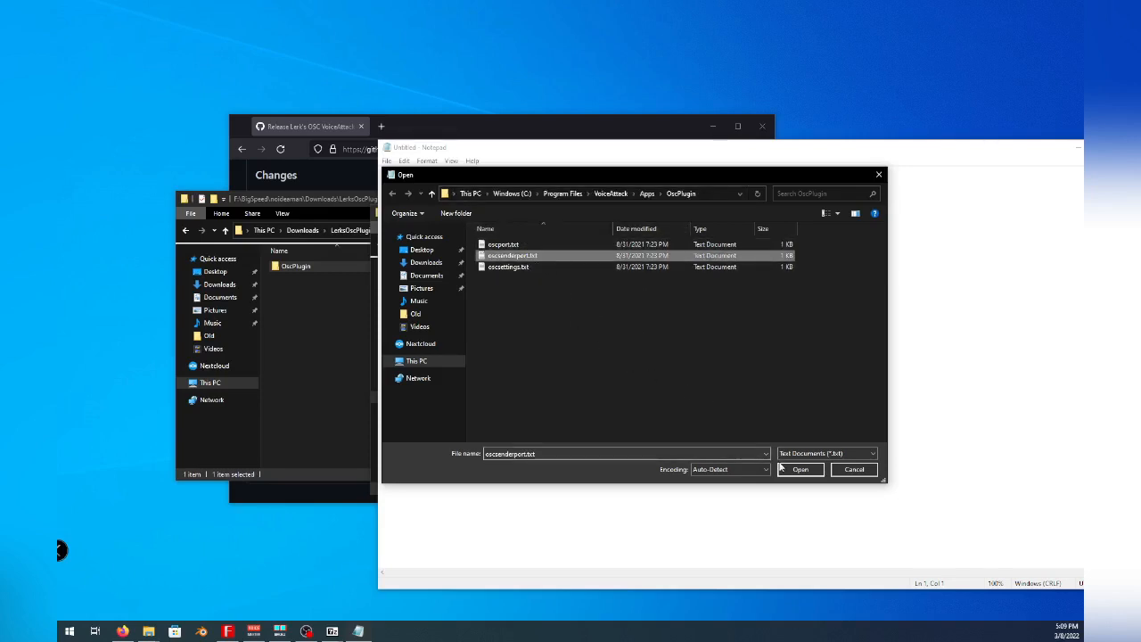
pyautogui.click(799, 469)
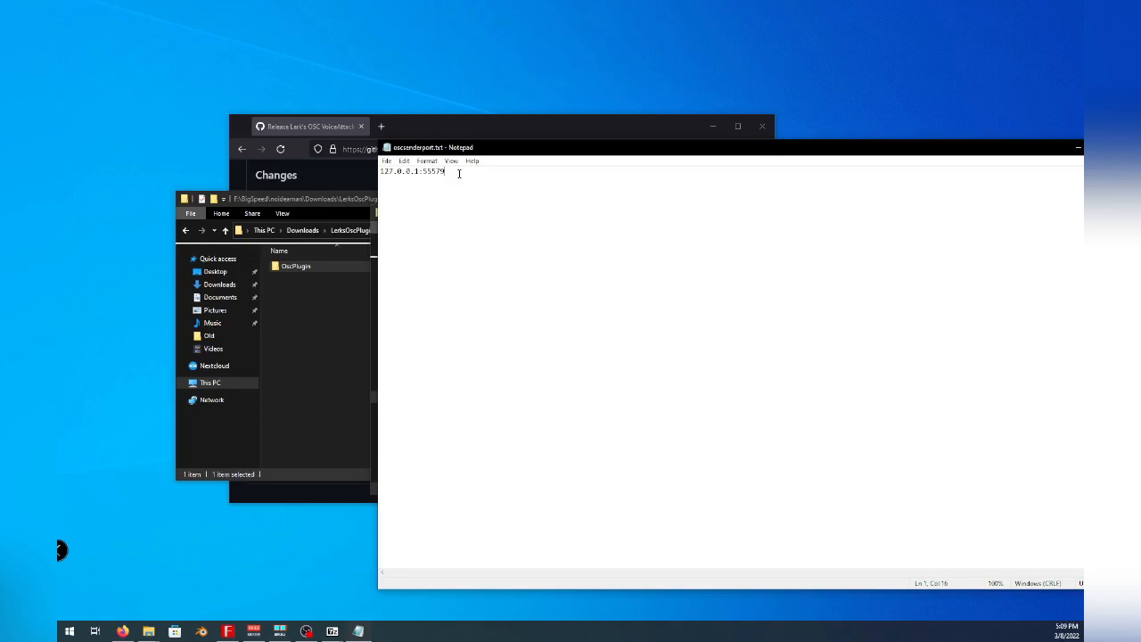
# Change the sender port to 127.0.0.1:9000 and save the file
pyautogui.doubleClick(435, 171)
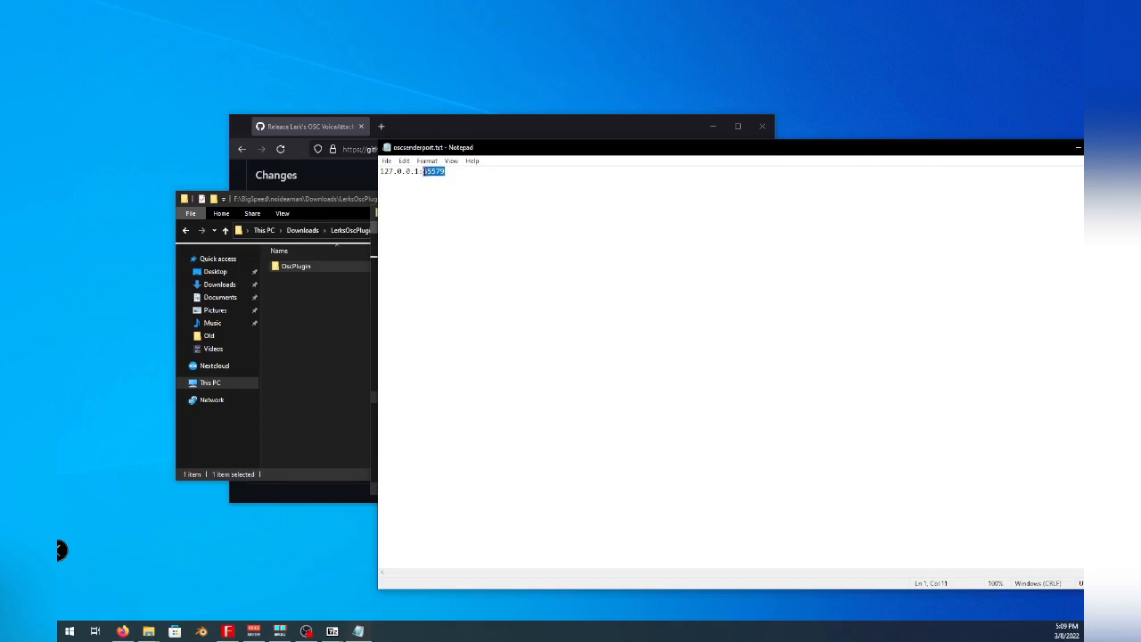
pyautogui.write('9000')
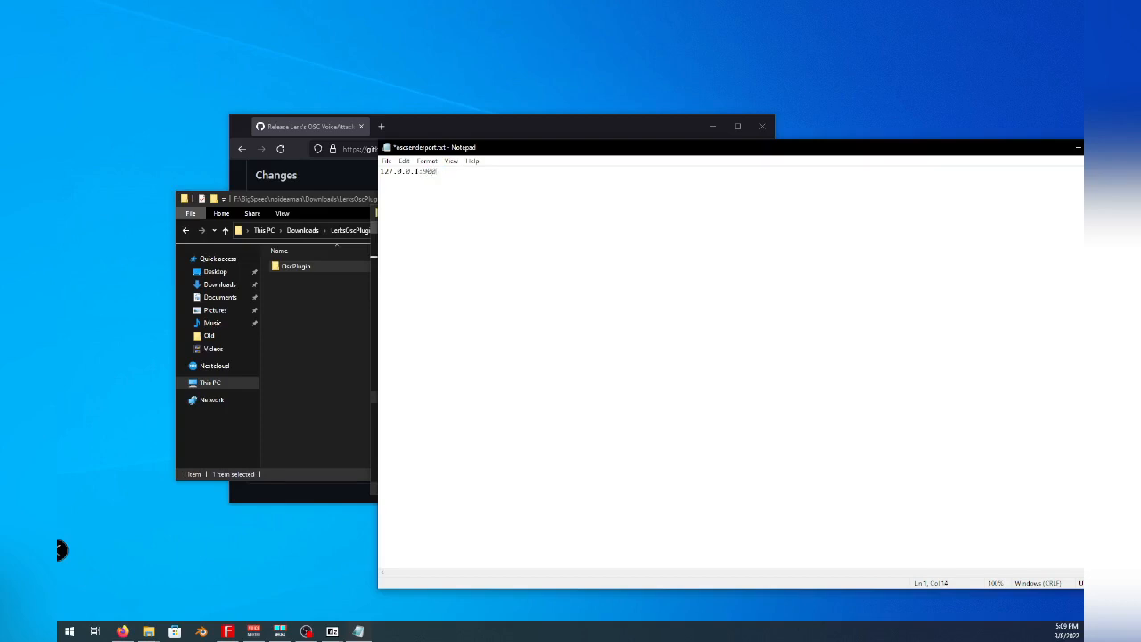
pyautogui.click(387, 161)
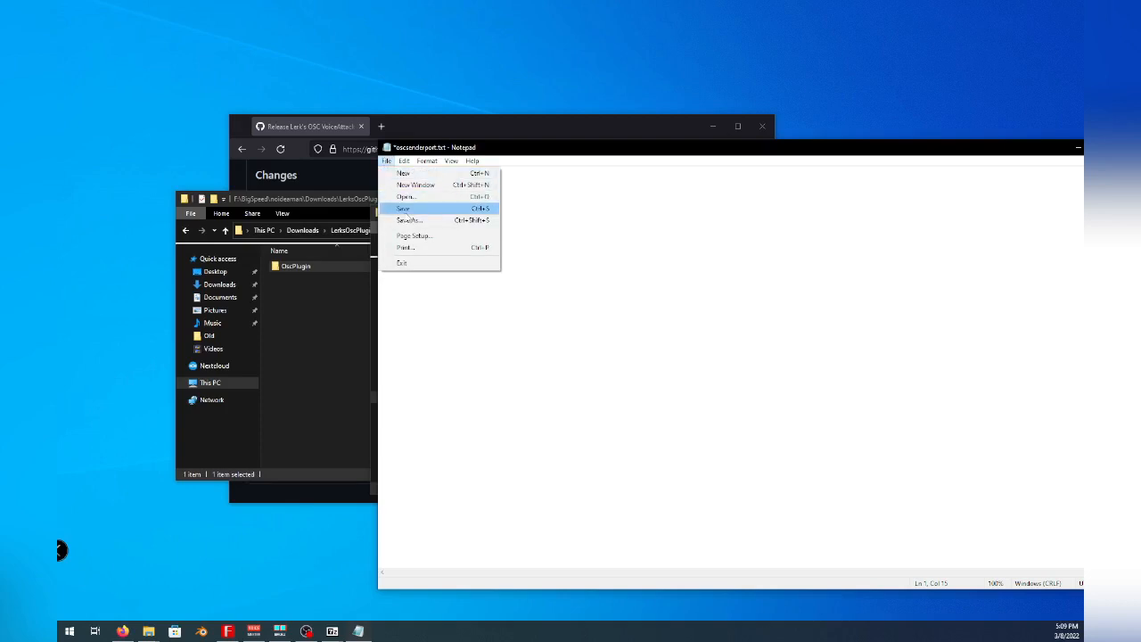
pyautogui.click(403, 206)
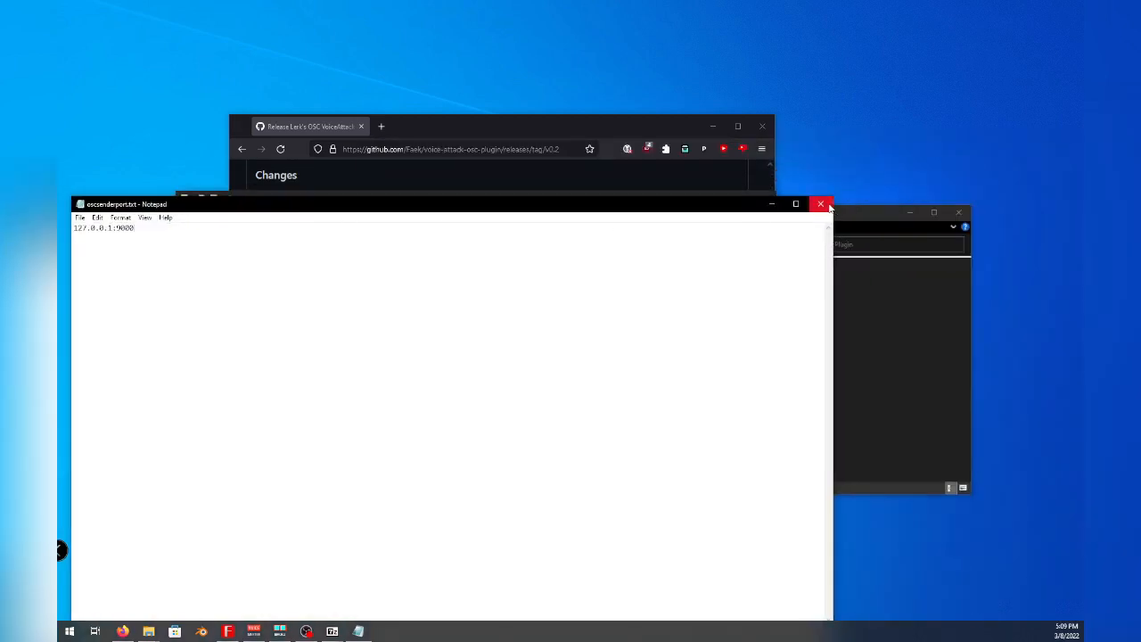
# Close Notepad and the File Explorer windows
pyautogui.click(819, 204)
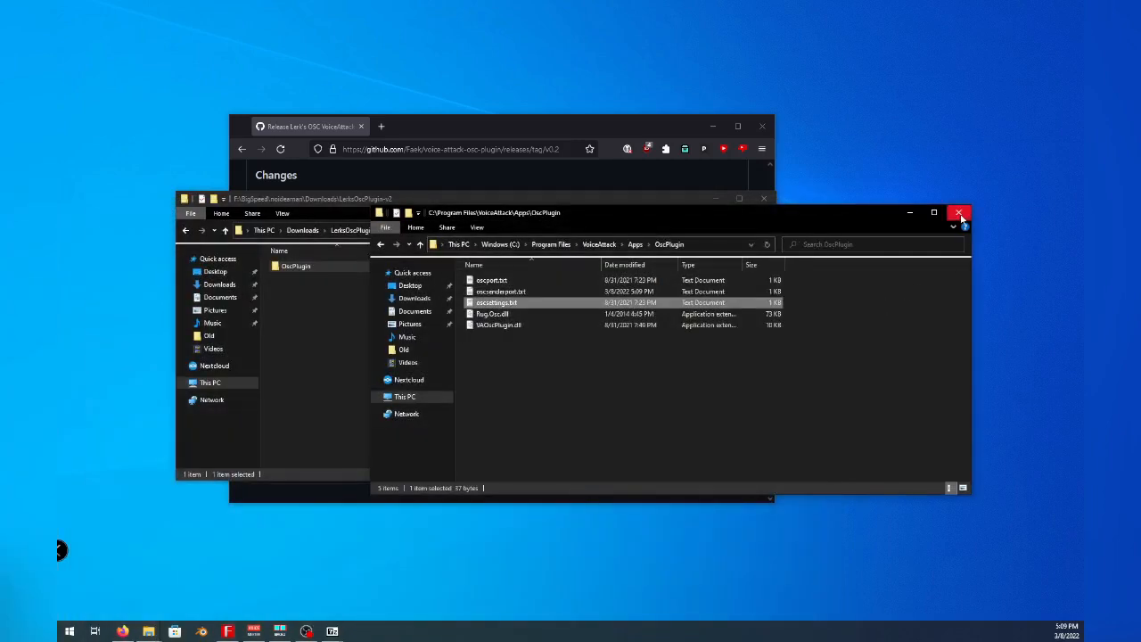
pyautogui.click(959, 212)
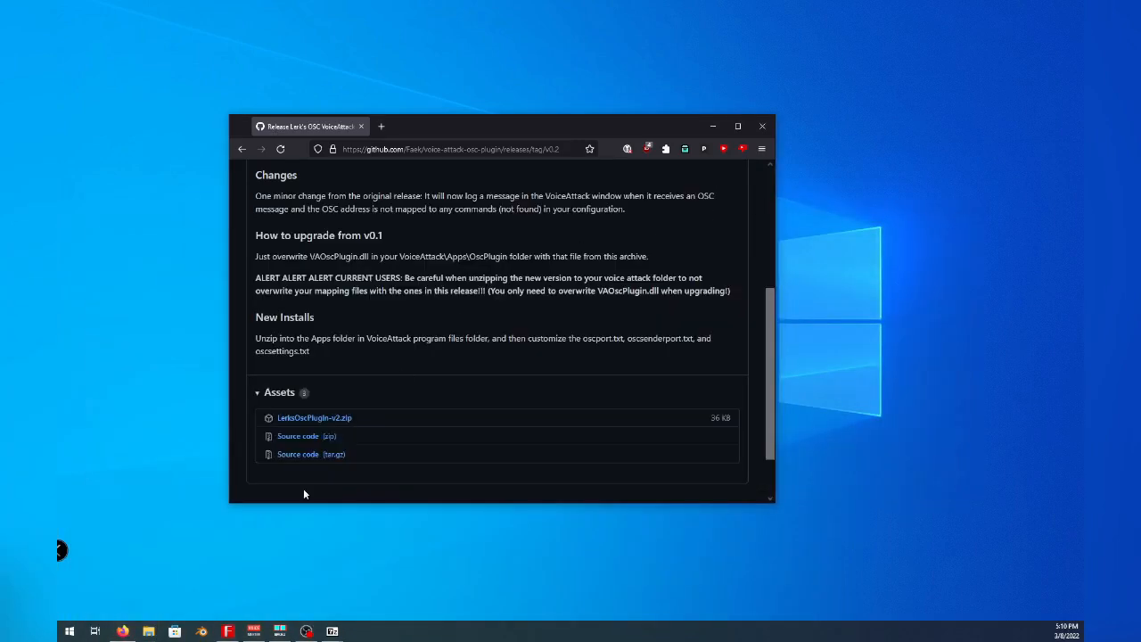
pyautogui.click(70, 631)
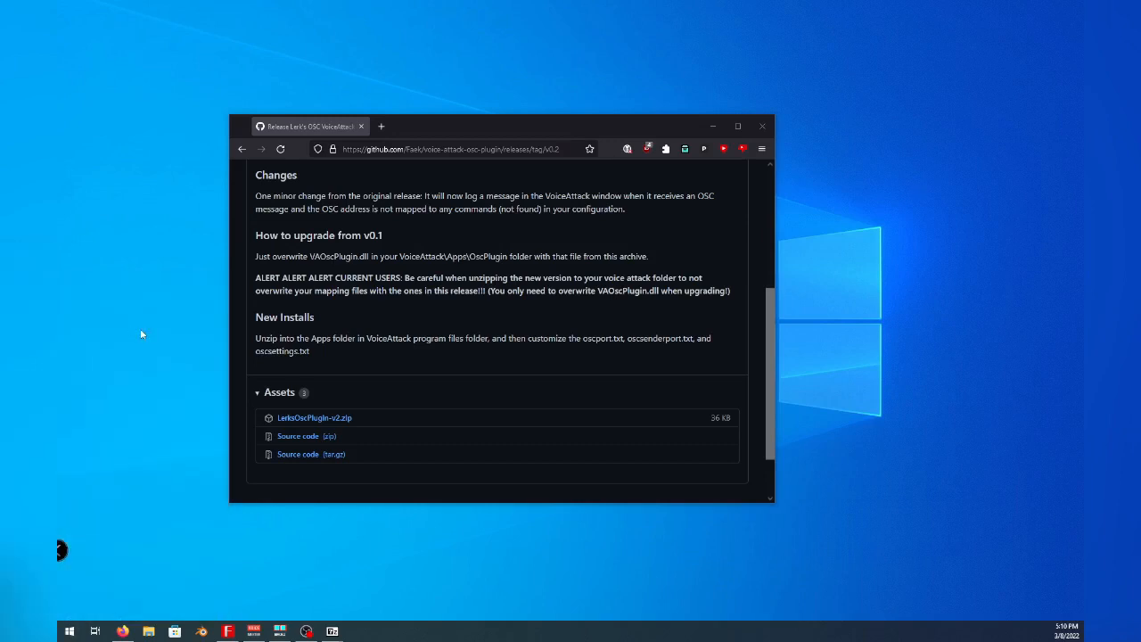
# Launch VoiceAttack, confirm the OSC plugin loaded, then close and relaunch it from Start
pyautogui.click(358, 631)
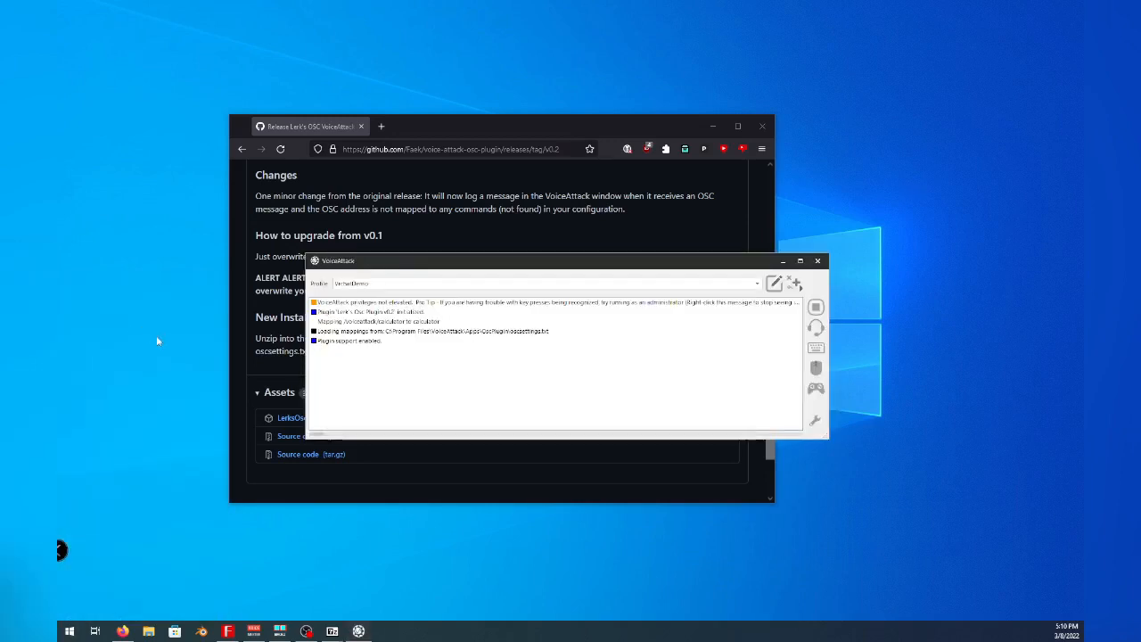
pyautogui.moveTo(436, 284)
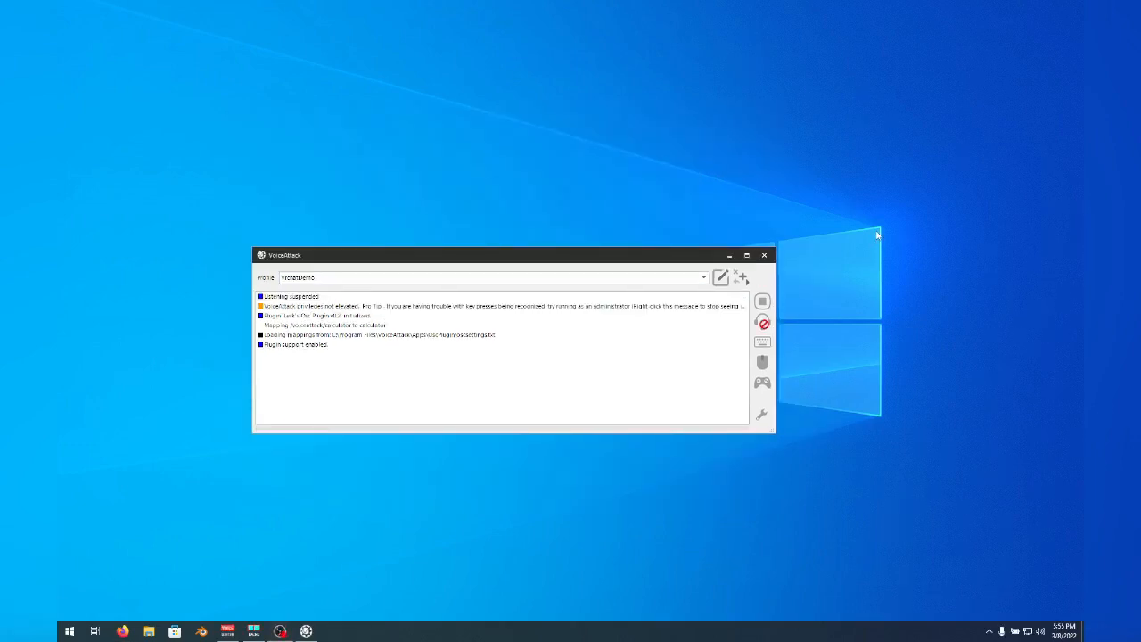
pyautogui.moveTo(870, 267)
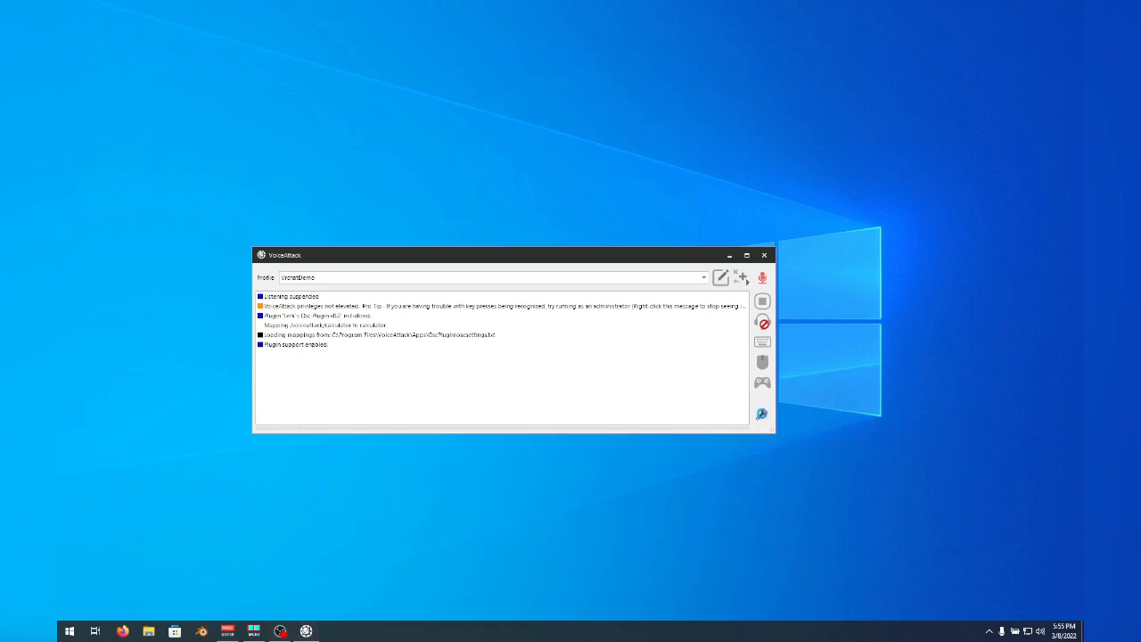
pyautogui.click(742, 278)
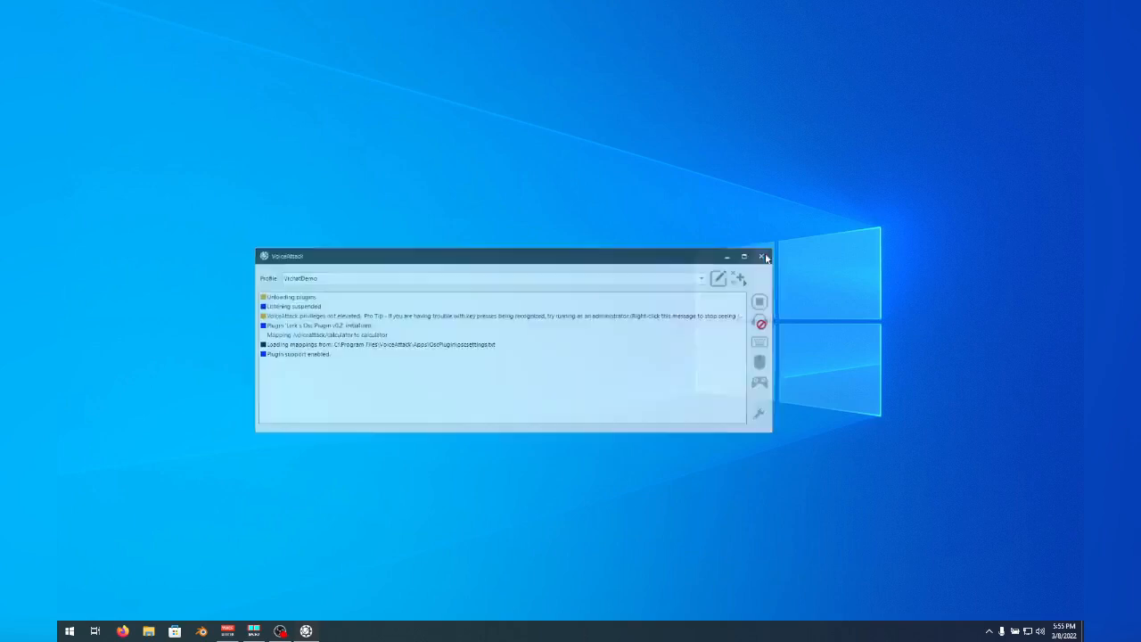
pyautogui.click(69, 631)
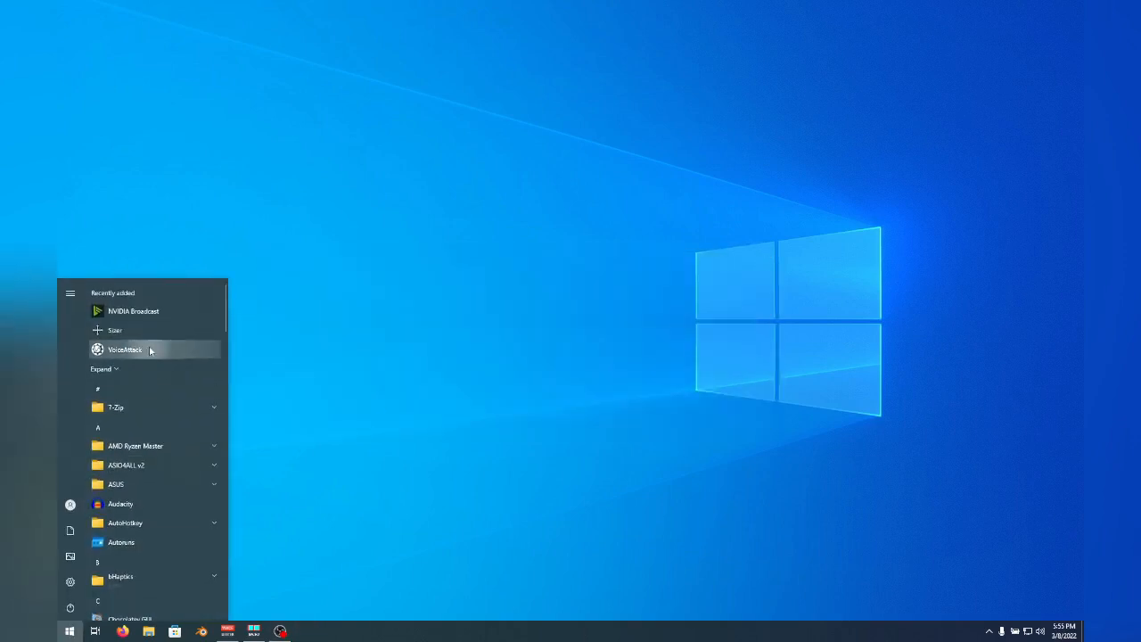
pyautogui.click(378, 360)
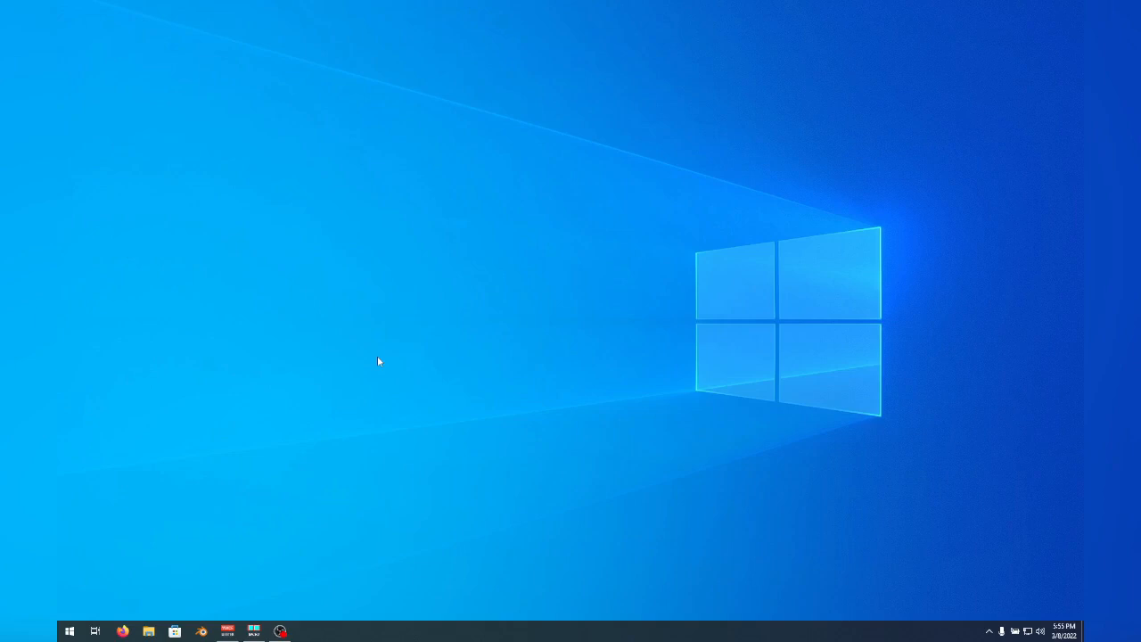
pyautogui.click(307, 631)
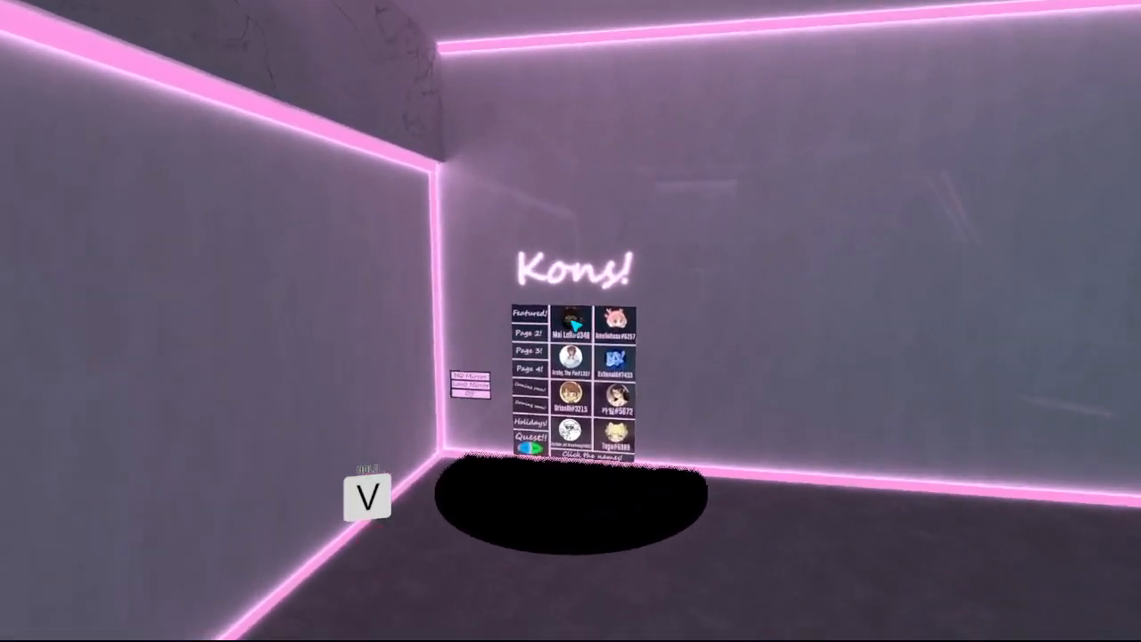
# Enable OSC for the avatar from the VRChat Action Menu
pyautogui.click(570, 334)
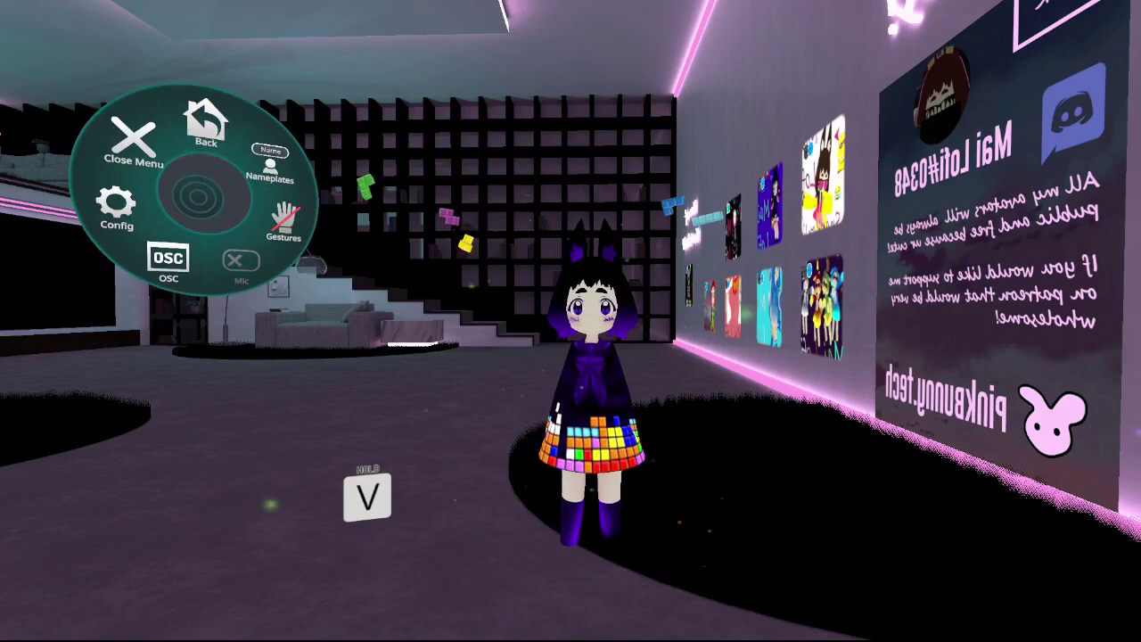
pyautogui.click(237, 264)
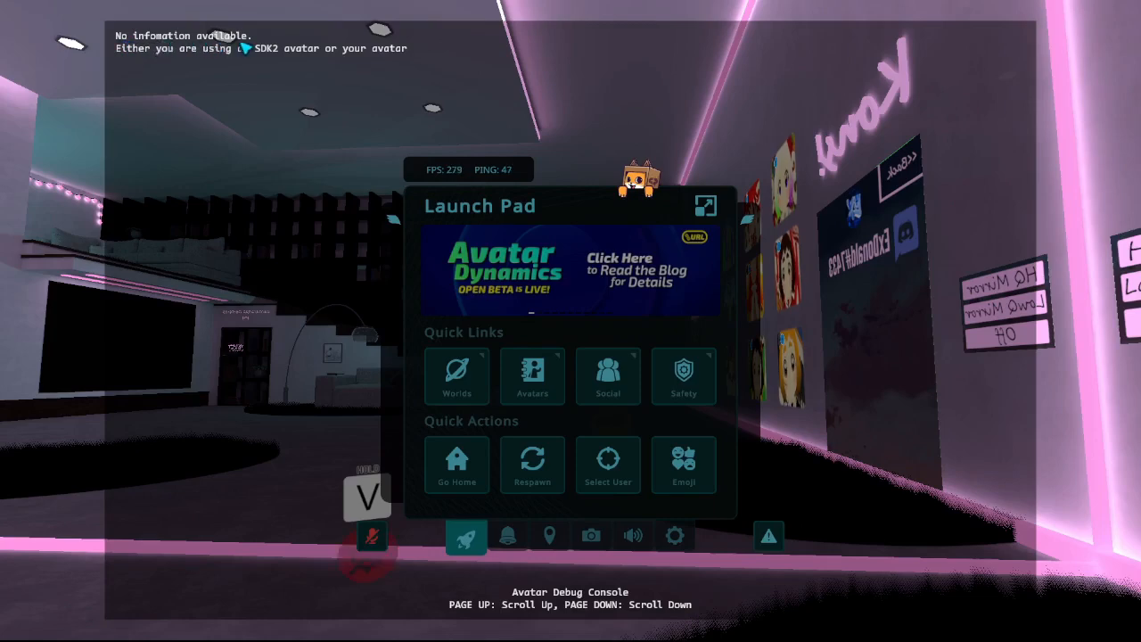
pyautogui.moveTo(253, 68)
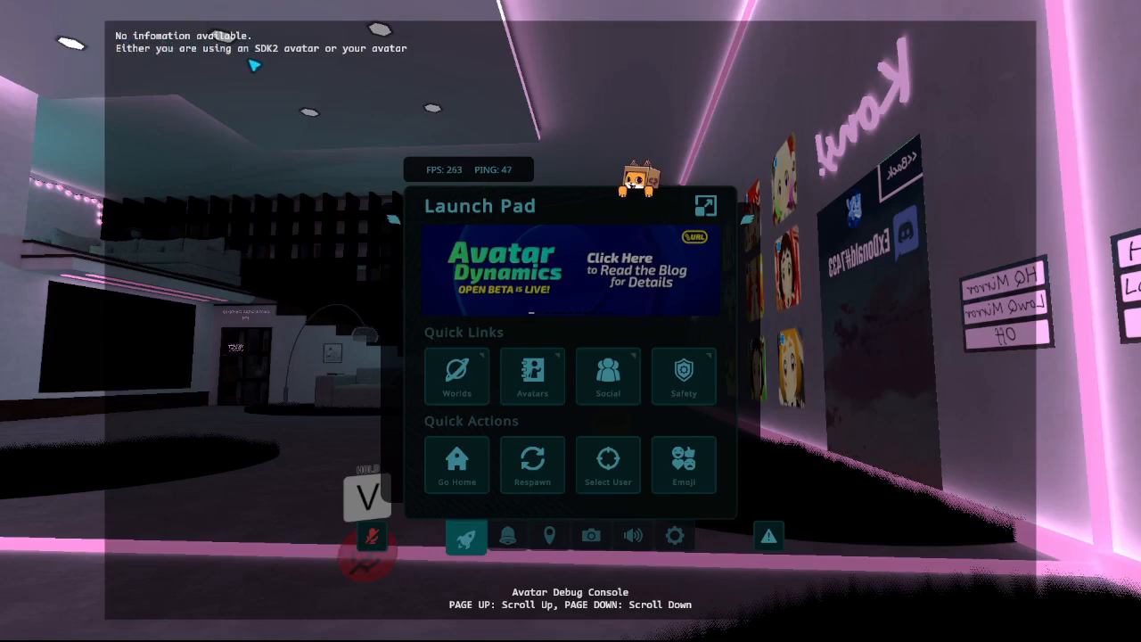
pyautogui.moveTo(412, 67)
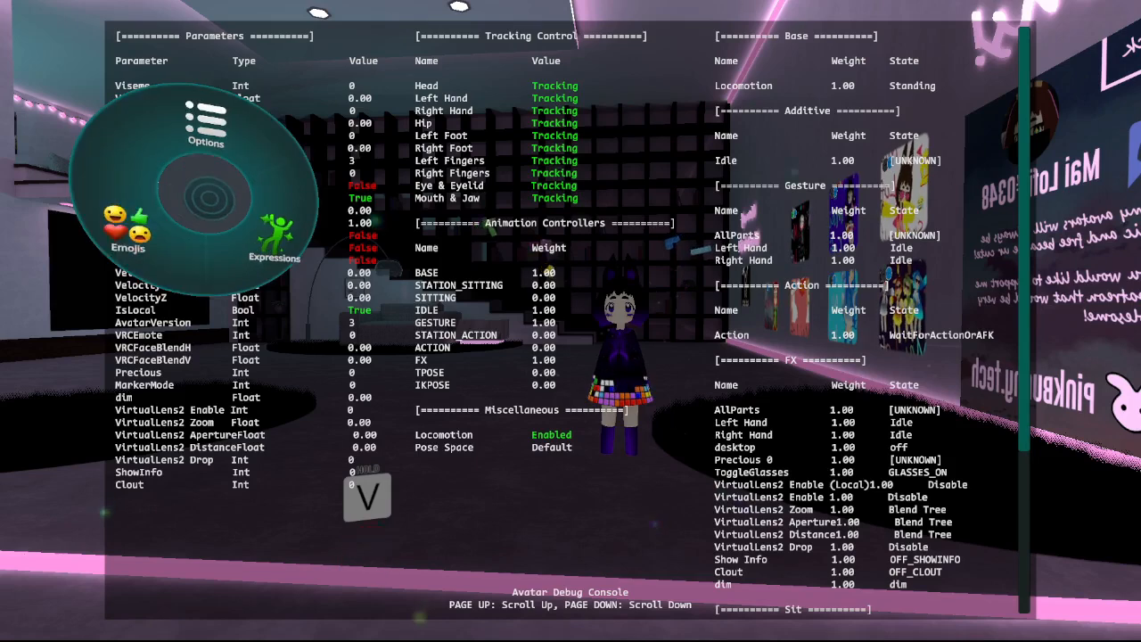
# Go through the VRChat Action Menu's Options and Expressions and toggle an avatar expression
pyautogui.click(205, 125)
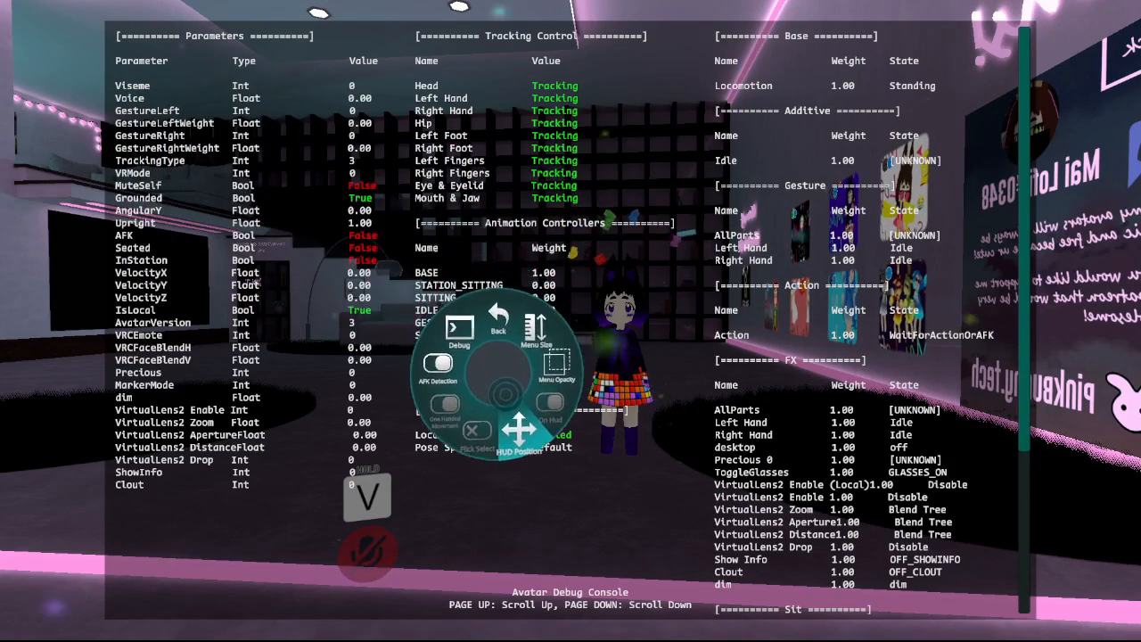
pyautogui.click(497, 330)
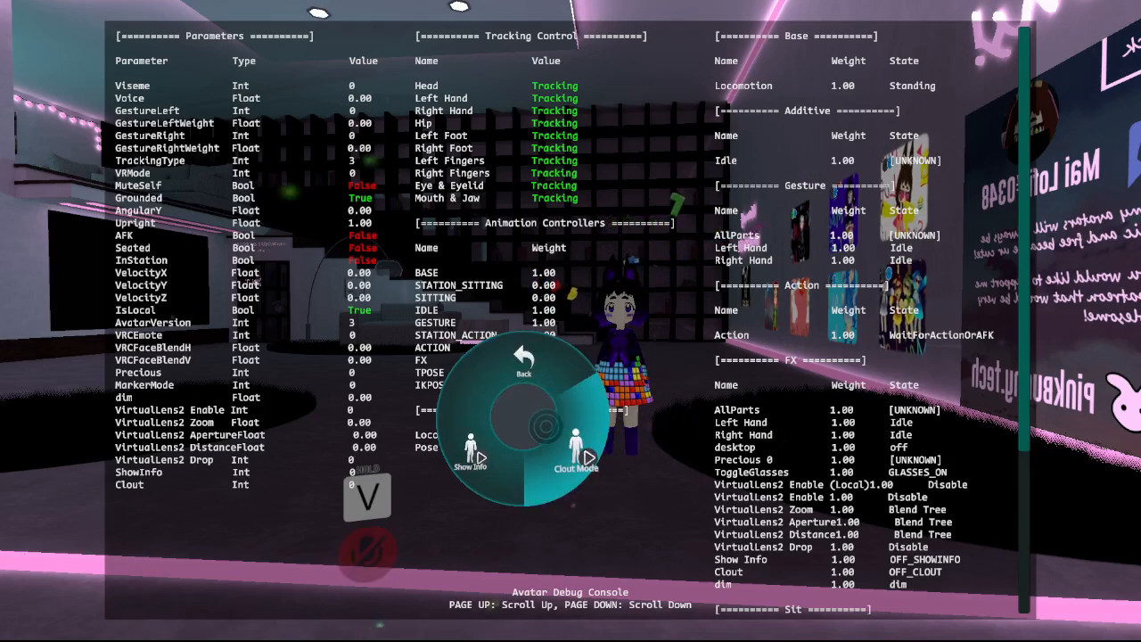
pyautogui.click(575, 446)
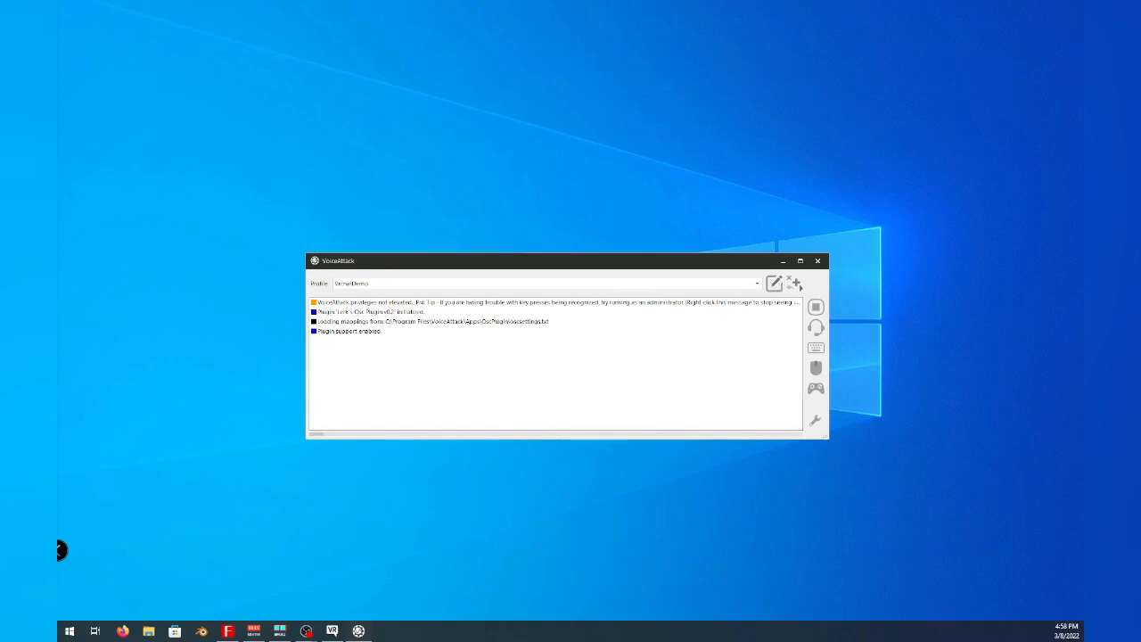
# Edit the profile and create a new voice command named 'Tetris Dance'
pyautogui.click(774, 283)
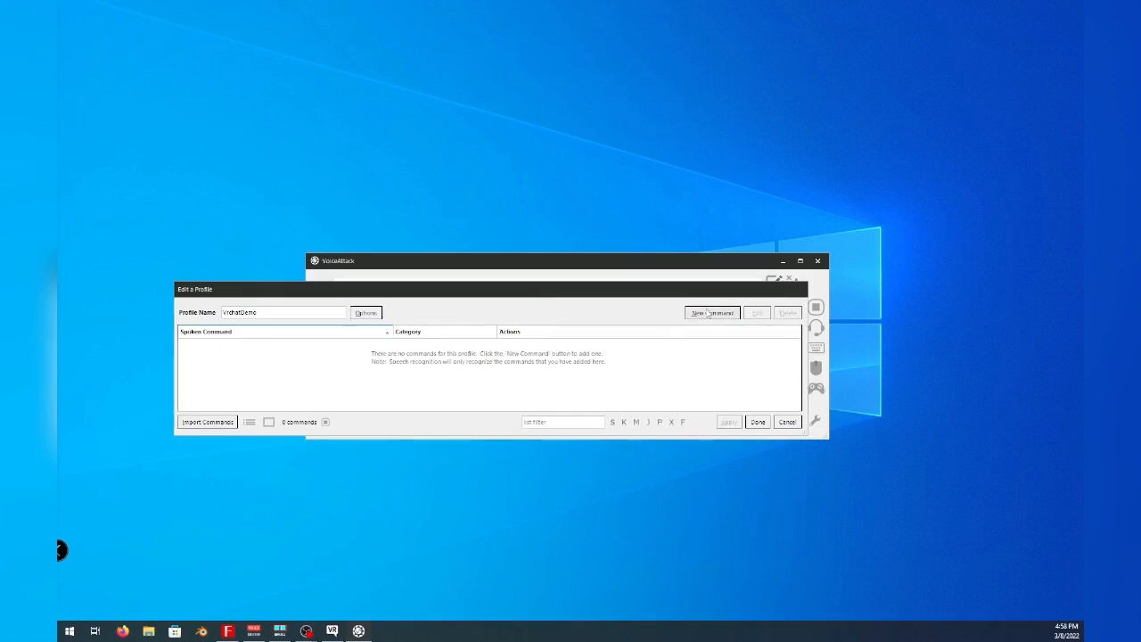
pyautogui.click(710, 314)
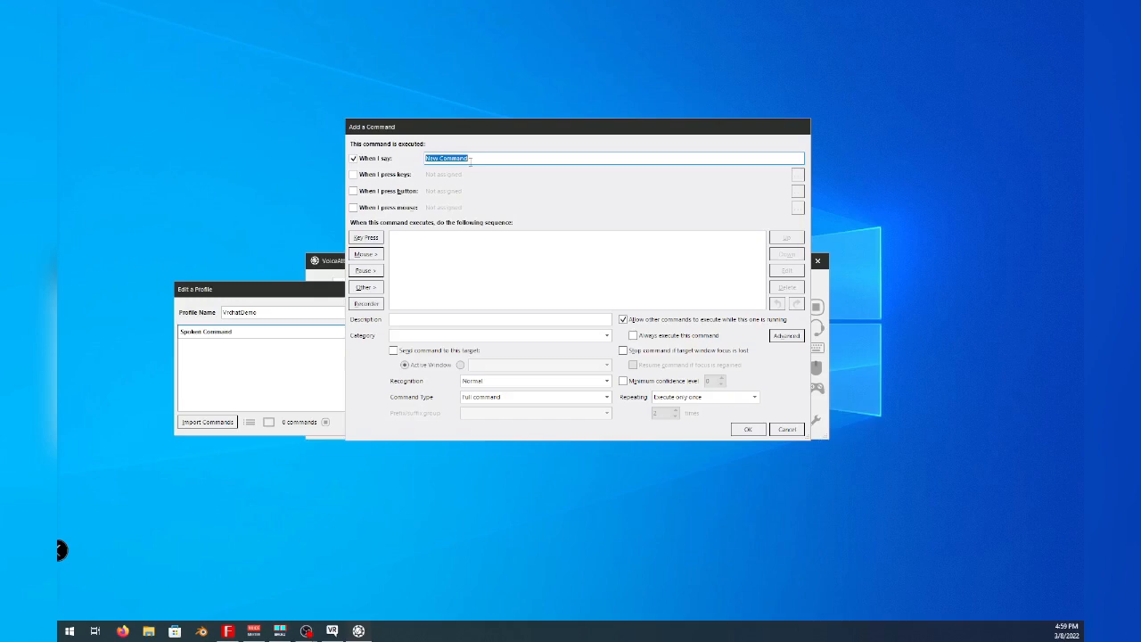
pyautogui.write('Tetris Duel')
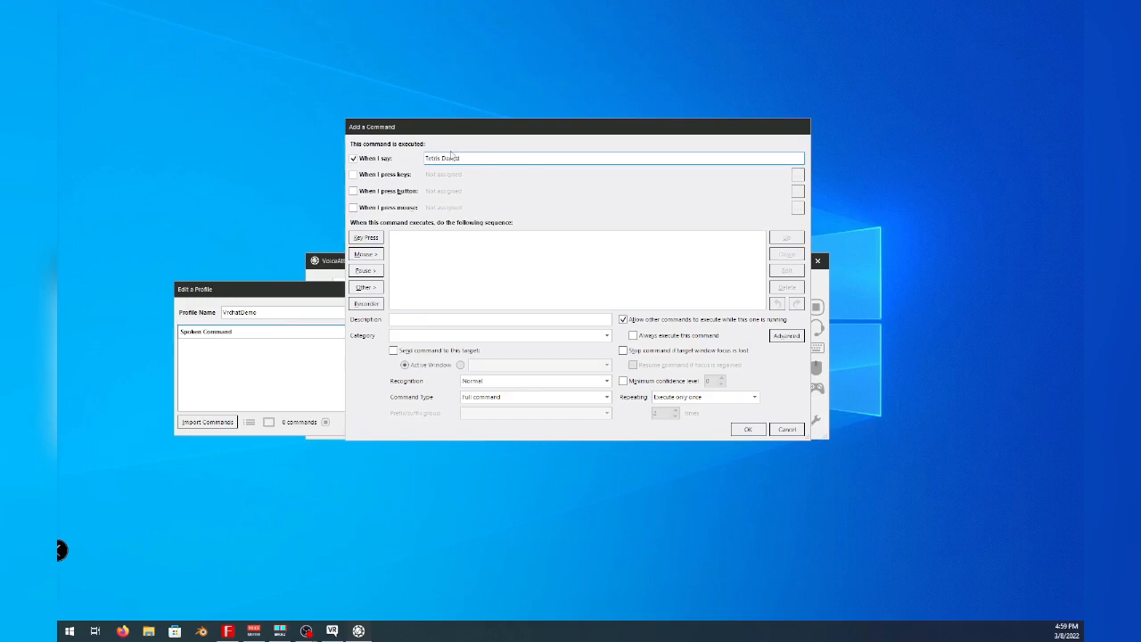
pyautogui.write('Tetris Dance')
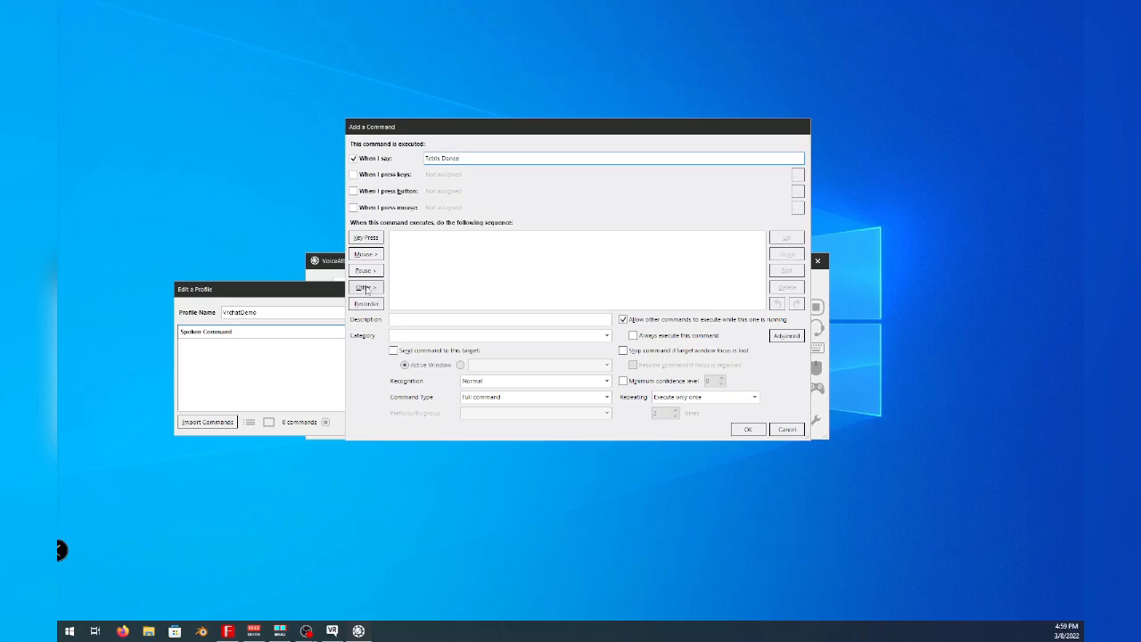
# Choose Other > Advanced > Execute an External Plugin Function as the command's action
pyautogui.click(364, 286)
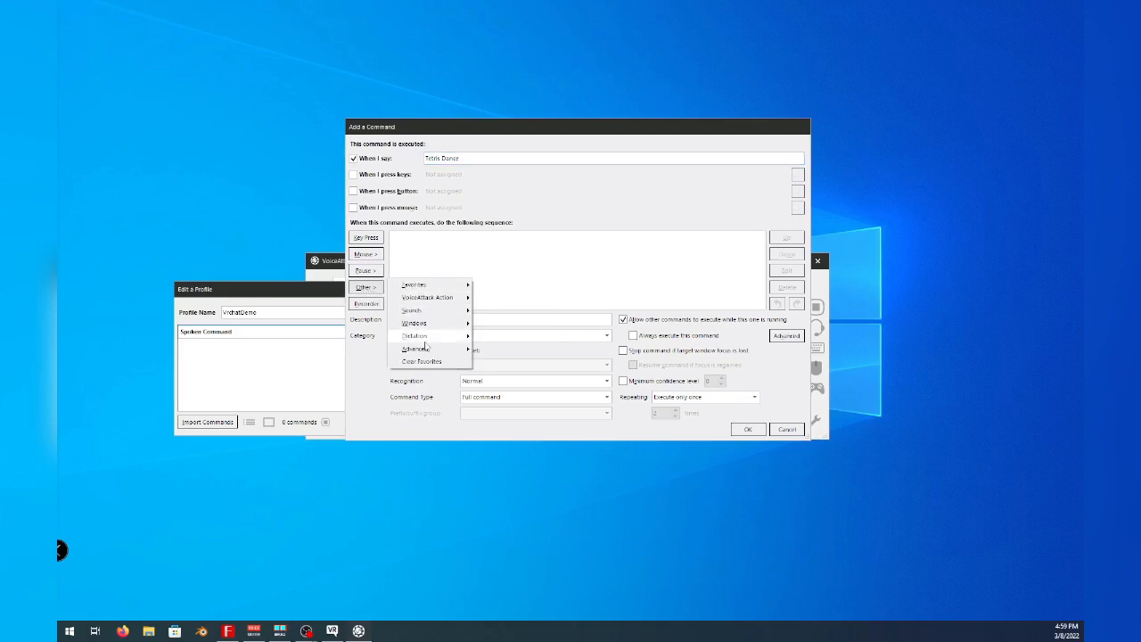
pyautogui.click(413, 348)
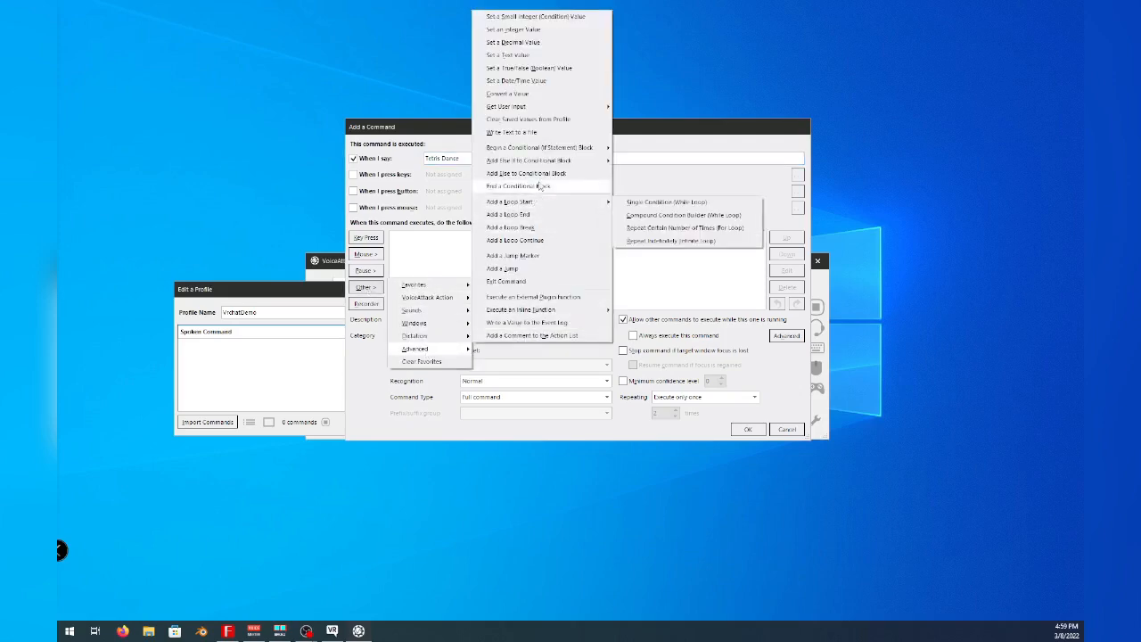
pyautogui.moveTo(514, 42)
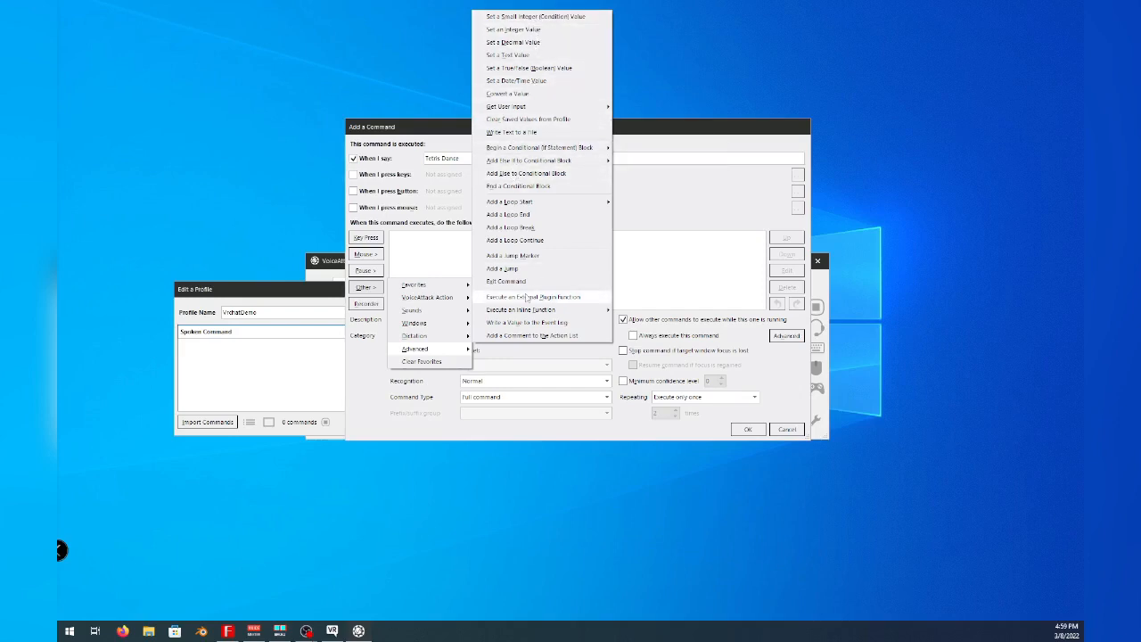
pyautogui.click(531, 296)
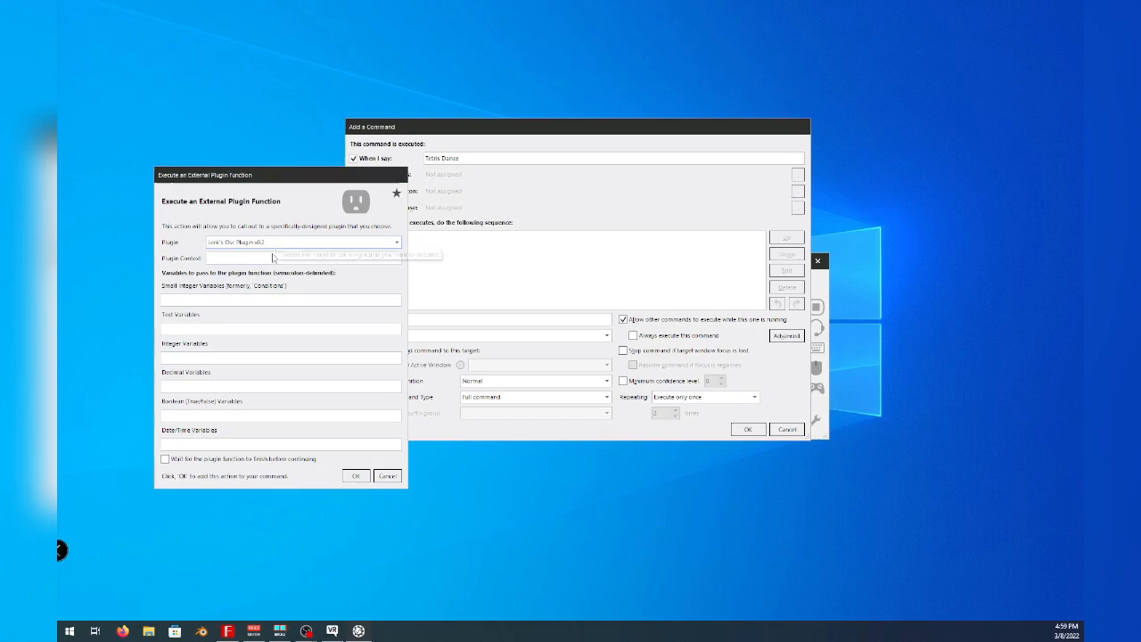
# Select the OSC plugin, fill its context with the avatar parameter path, and confirm the action
pyautogui.click(301, 257)
pyautogui.write('/avatar/parameters/Previous')
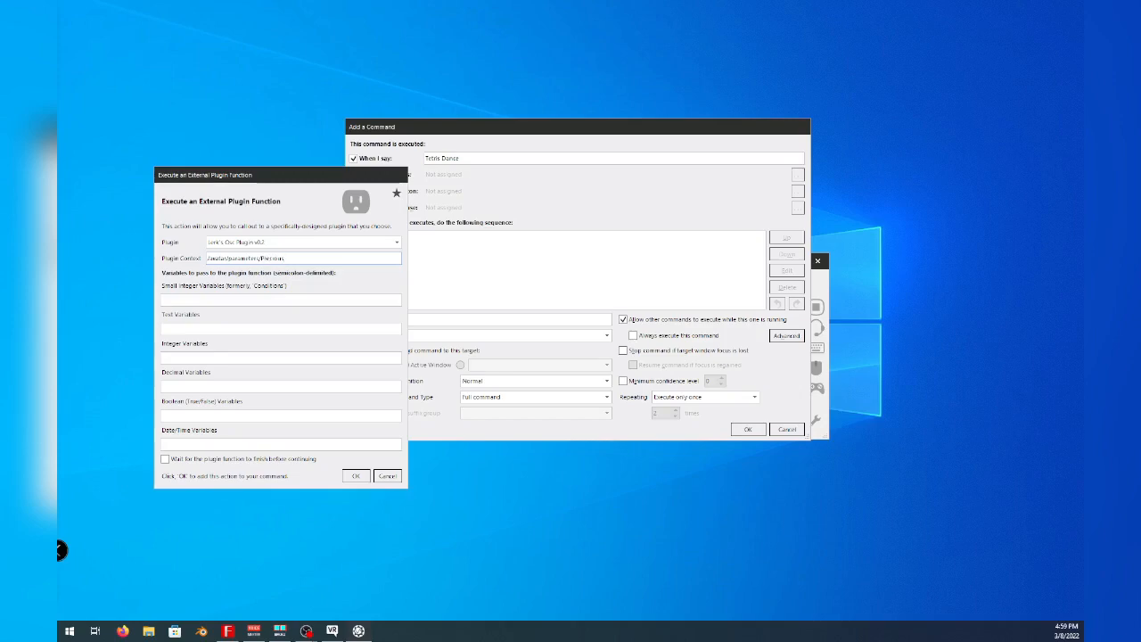
pyautogui.click(303, 257)
pyautogui.write(';1')
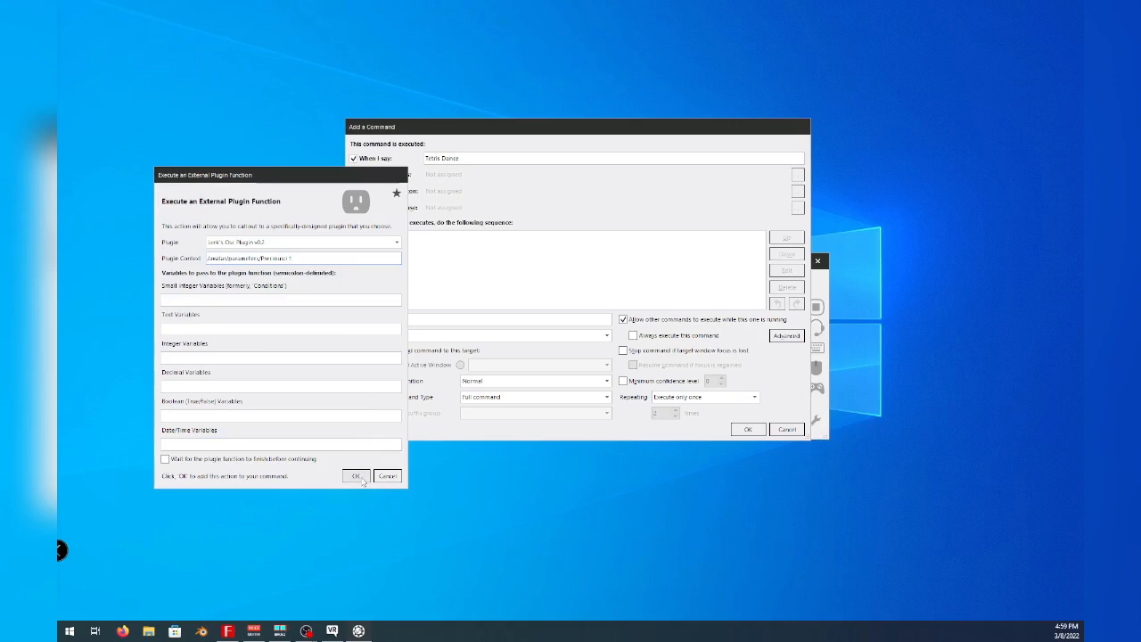
pyautogui.click(356, 474)
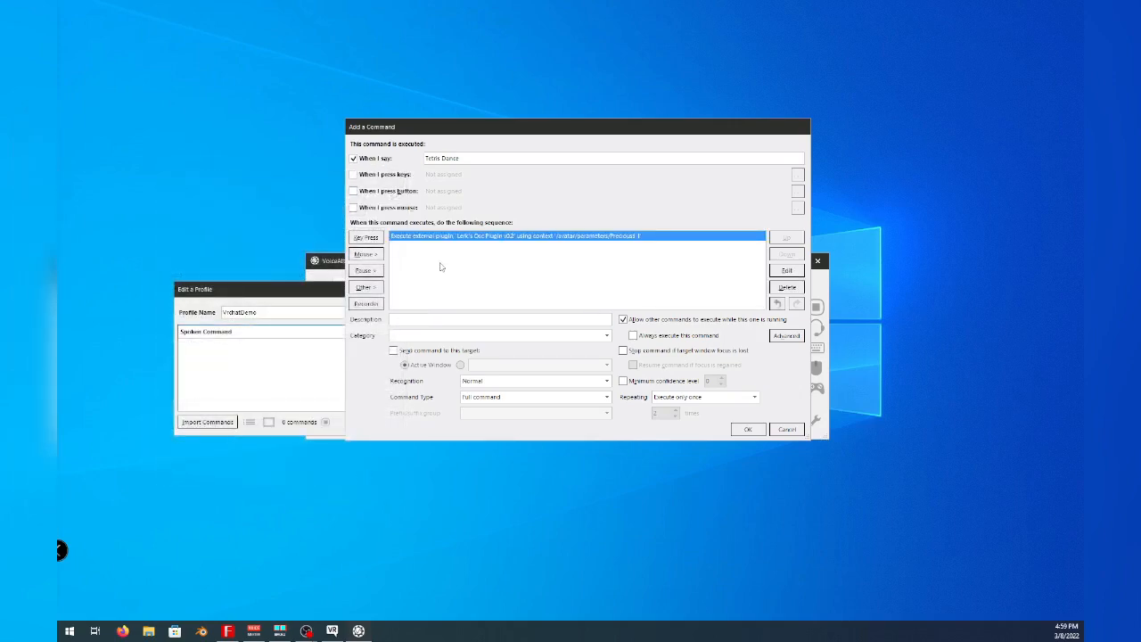
# Save Tetris Dance, duplicate it as 'Stop Dancing' with a changed plugin context, and apply the profile
pyautogui.click(747, 427)
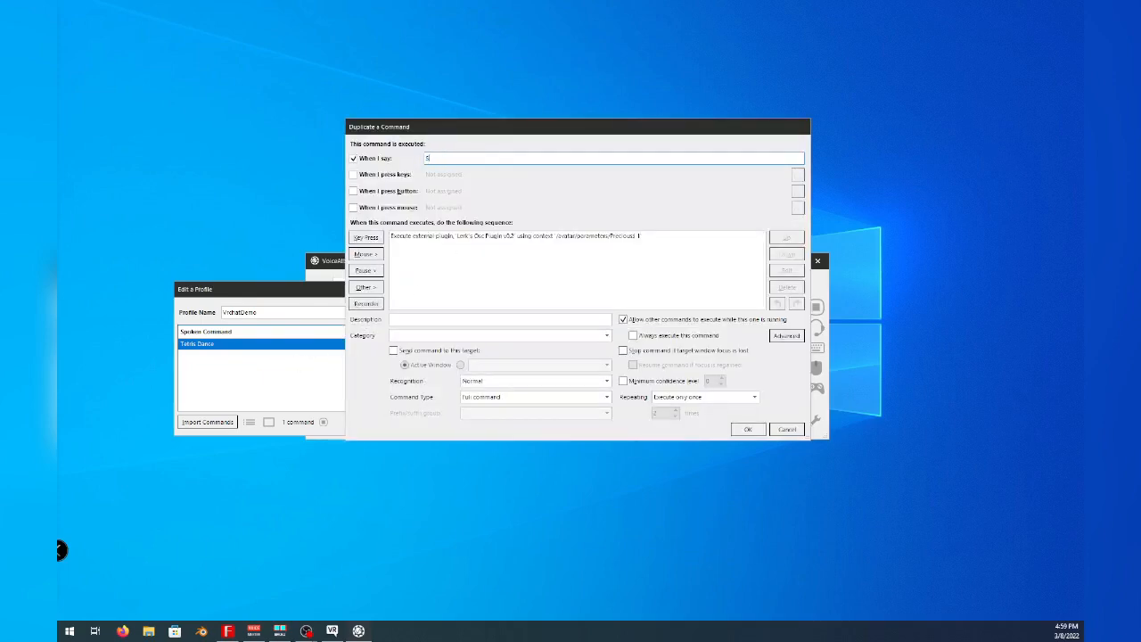
pyautogui.write('Stop Dancing')
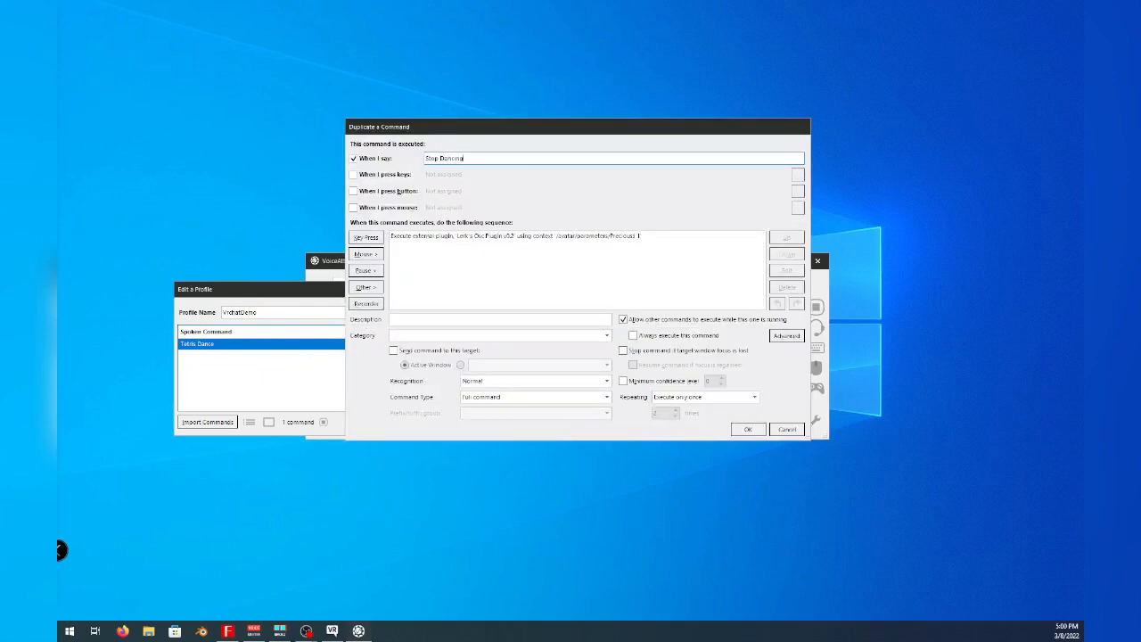
pyautogui.click(574, 235)
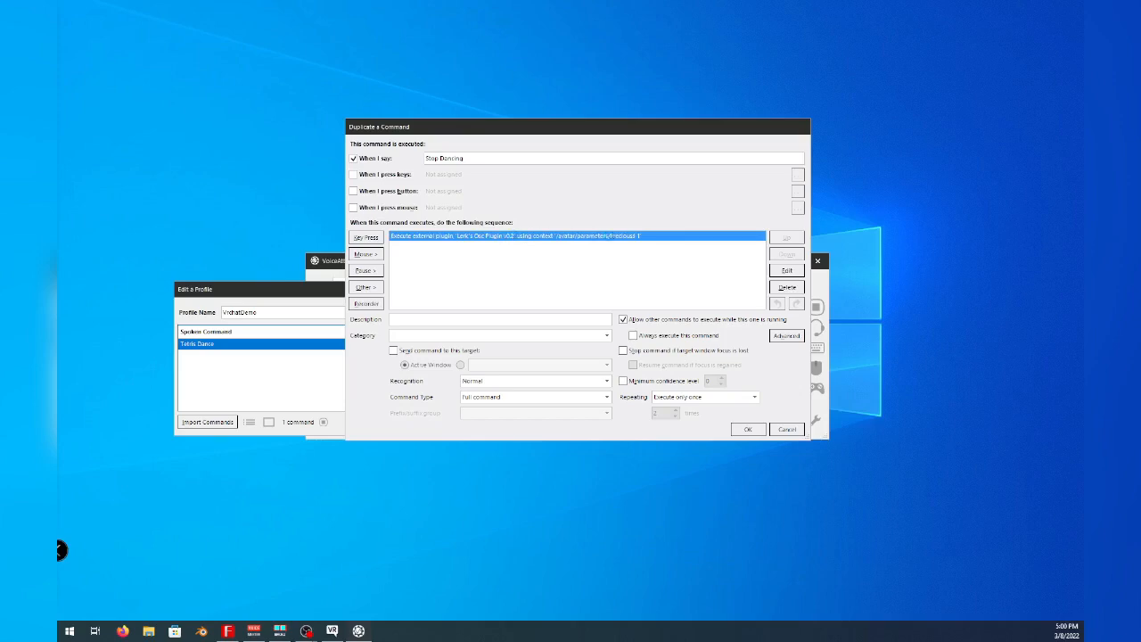
pyautogui.click(786, 269)
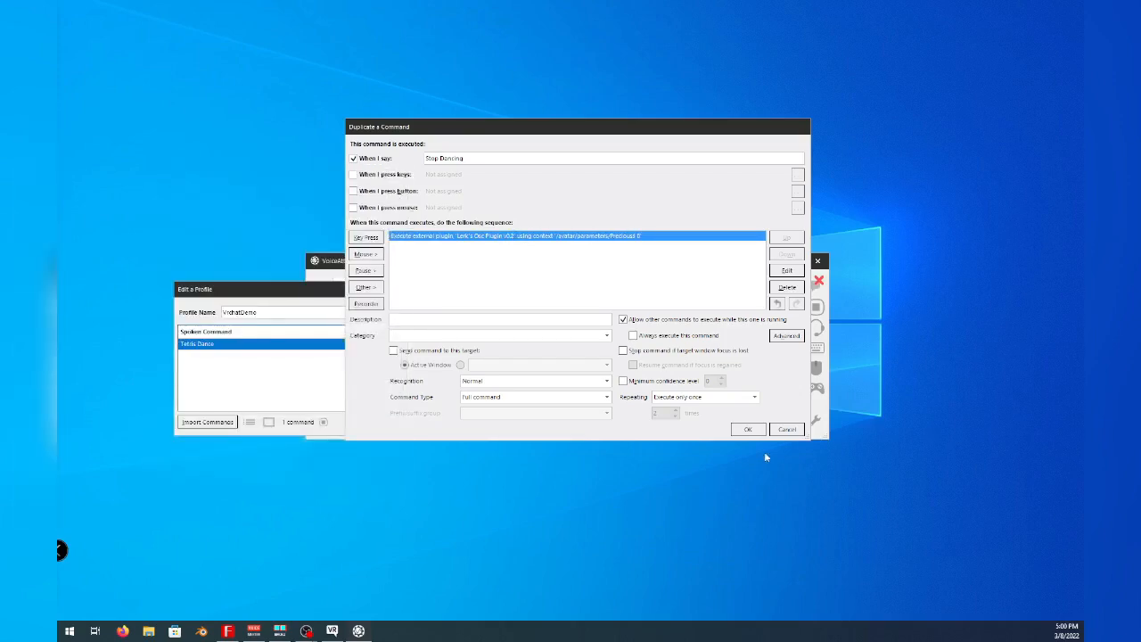
pyautogui.click(747, 427)
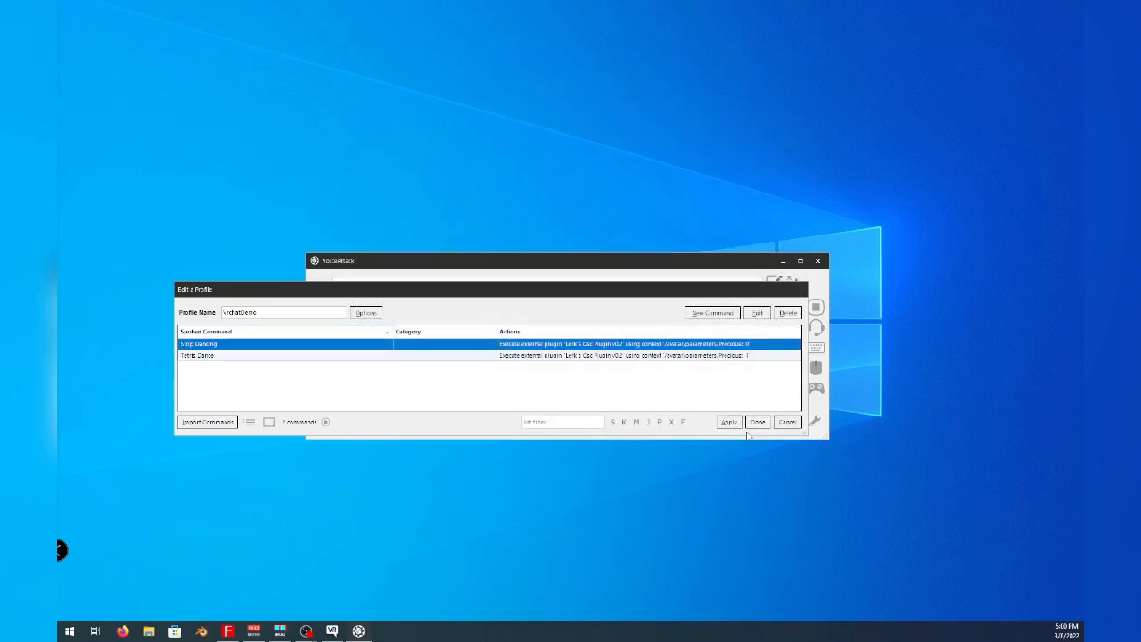
pyautogui.click(728, 420)
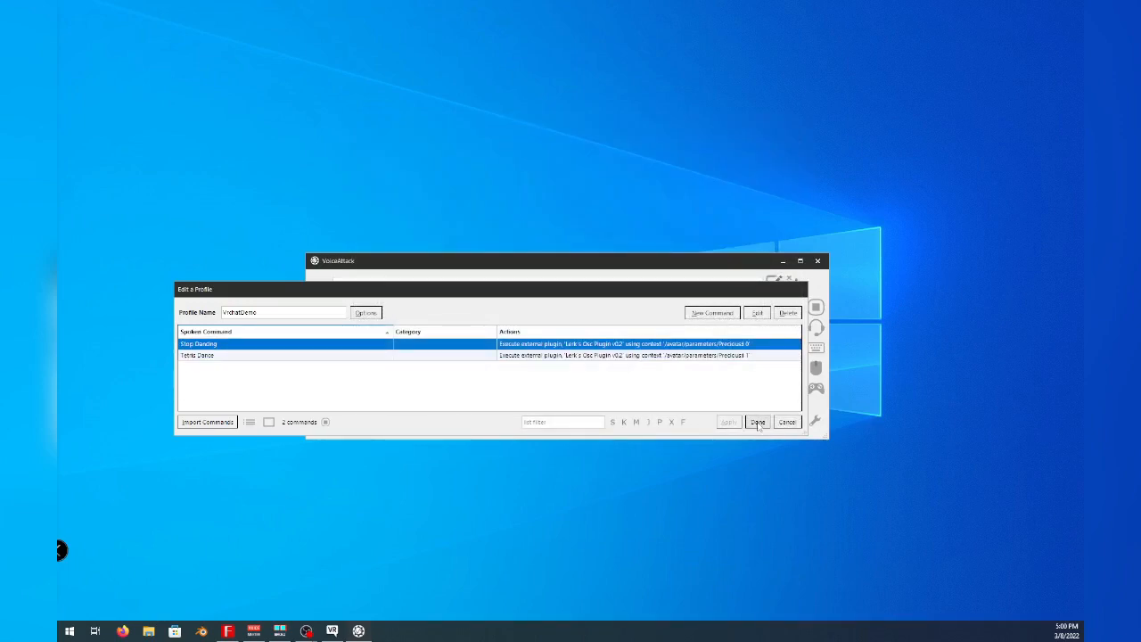
pyautogui.click(756, 420)
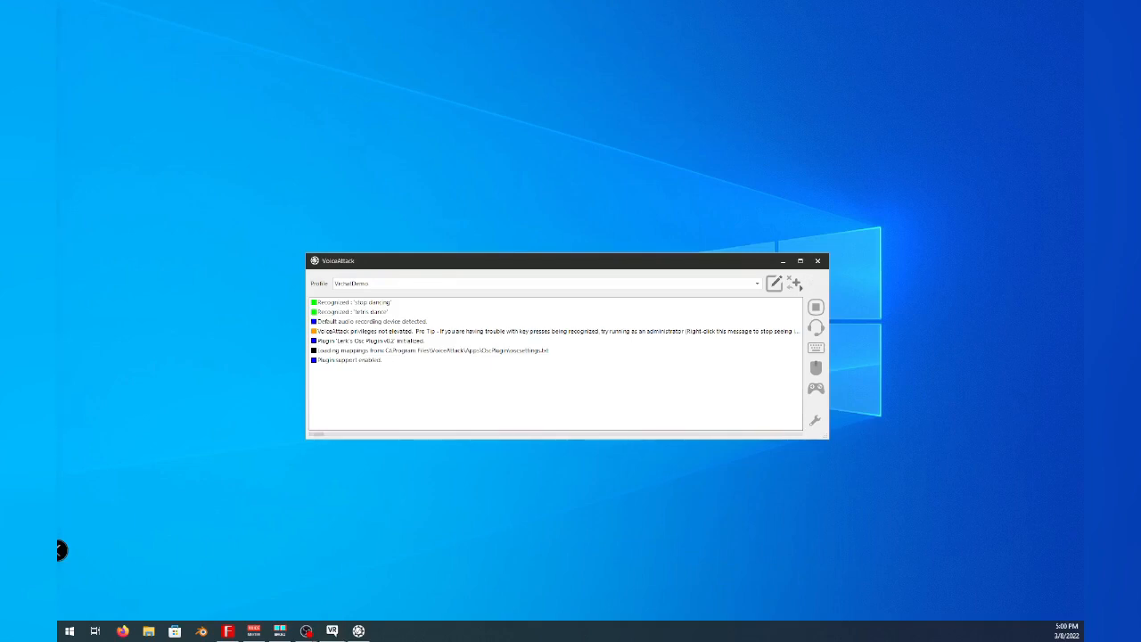
pyautogui.moveTo(767, 305)
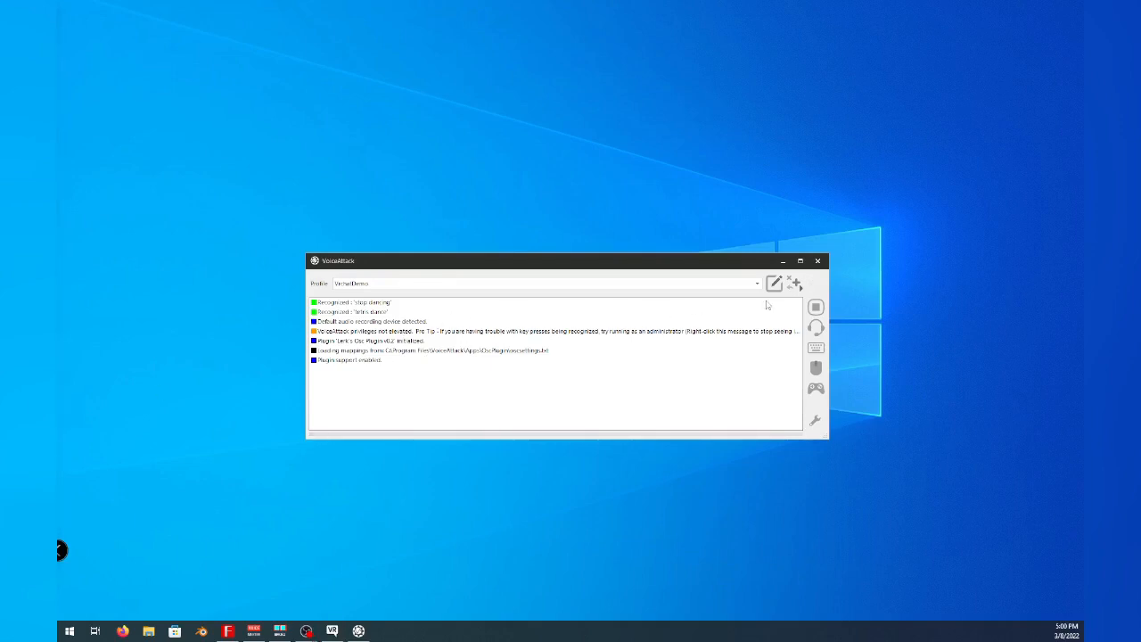
# Give Tetris Dance a second plugin action with the Clout parameter context and save the command
pyautogui.click(773, 283)
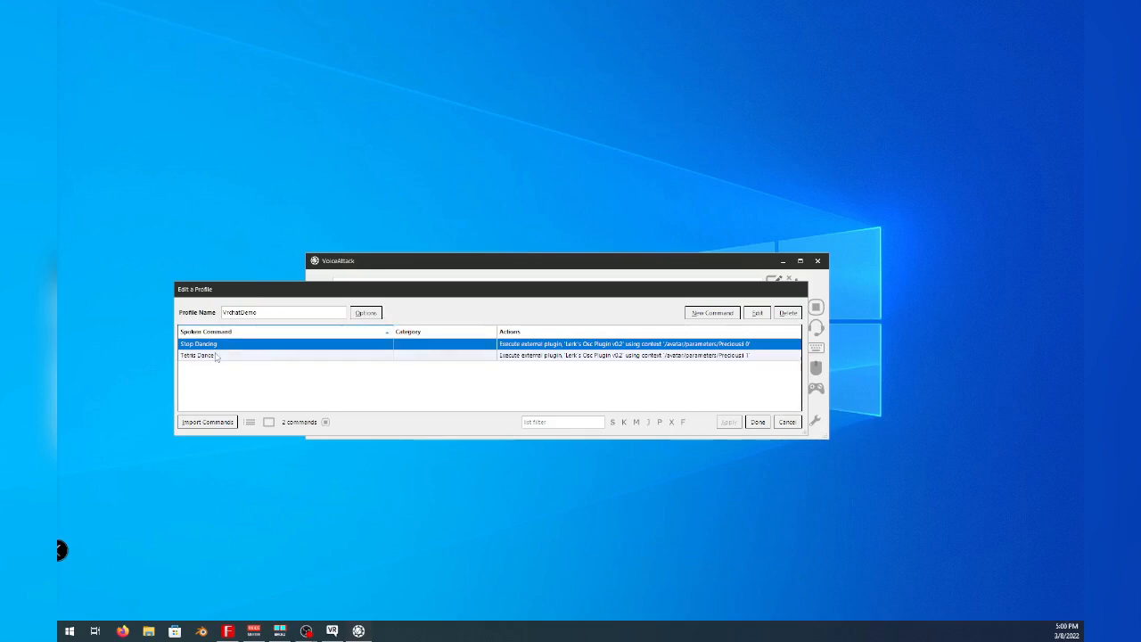
pyautogui.doubleClick(196, 355)
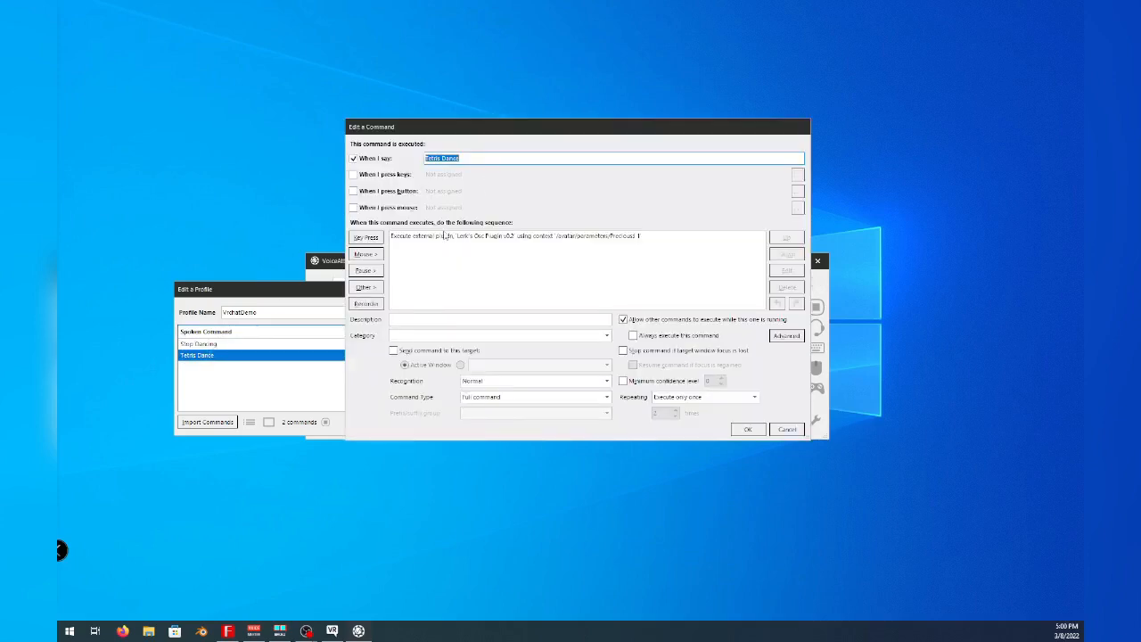
pyautogui.doubleClick(574, 235)
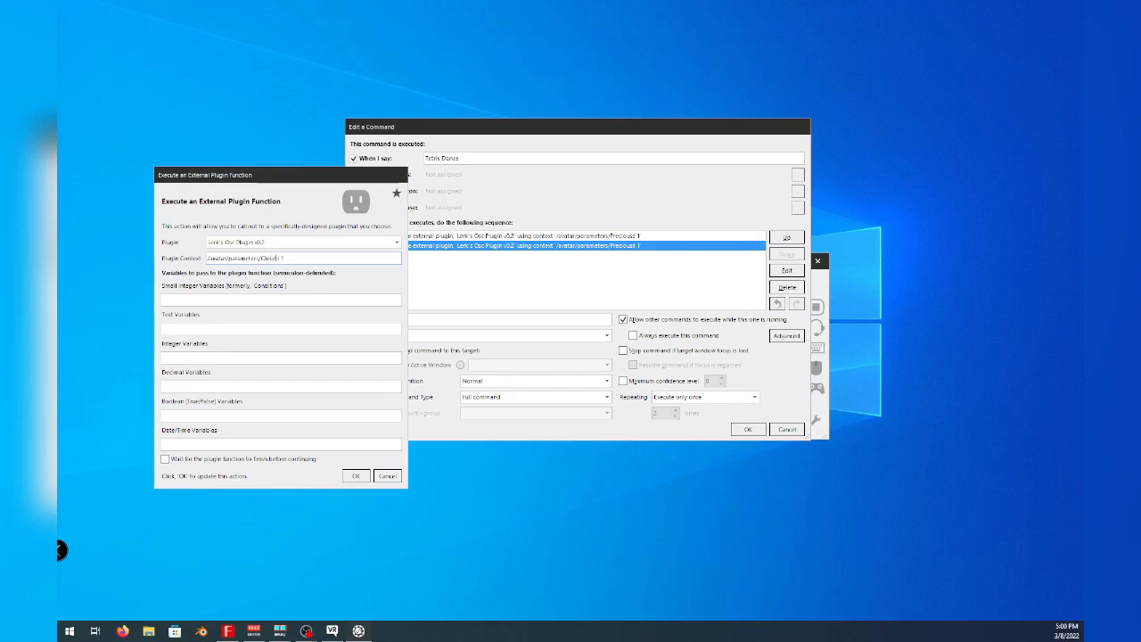
pyautogui.click(356, 474)
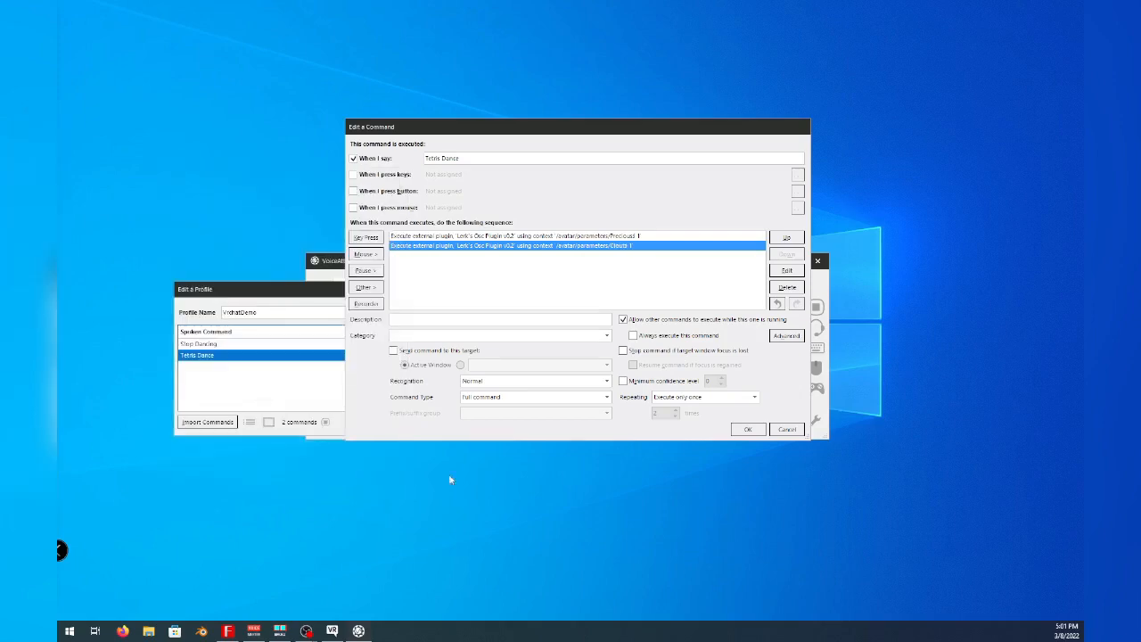
pyautogui.click(747, 428)
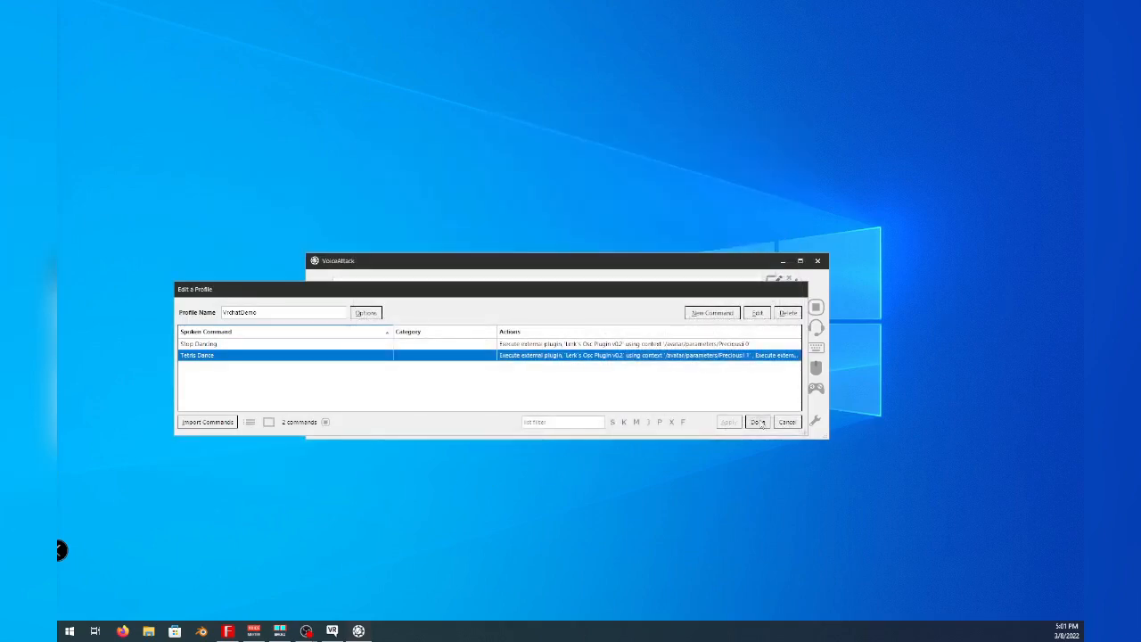